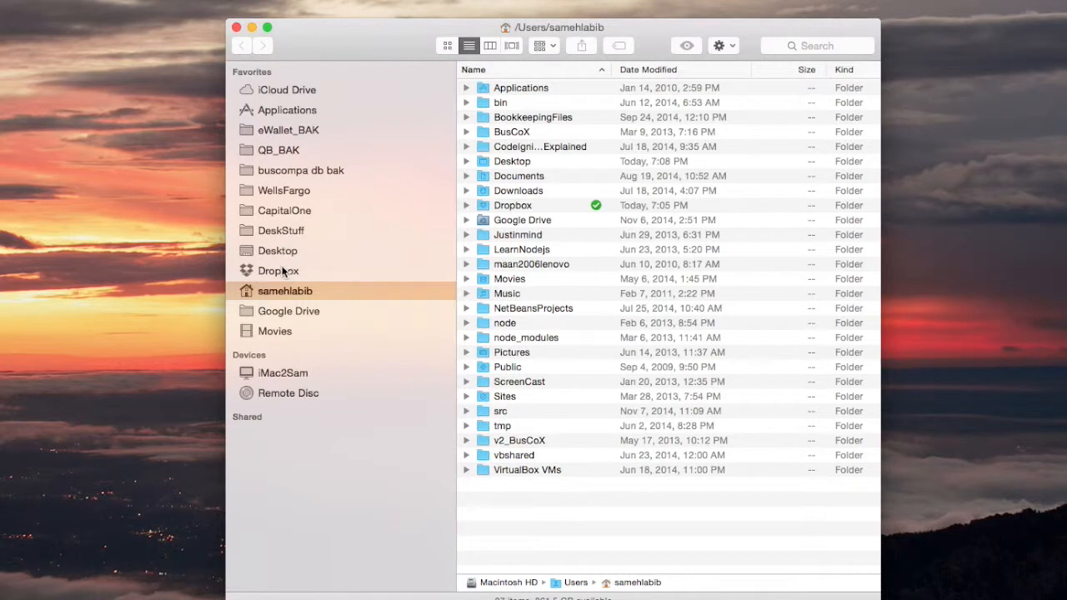
Navigate Dropbox > Apps > eWallet-SyncPro to reveal synking.wlt and Synkingwlt.cwlt
{"action": "double_click", "coordinate": [277, 270]}
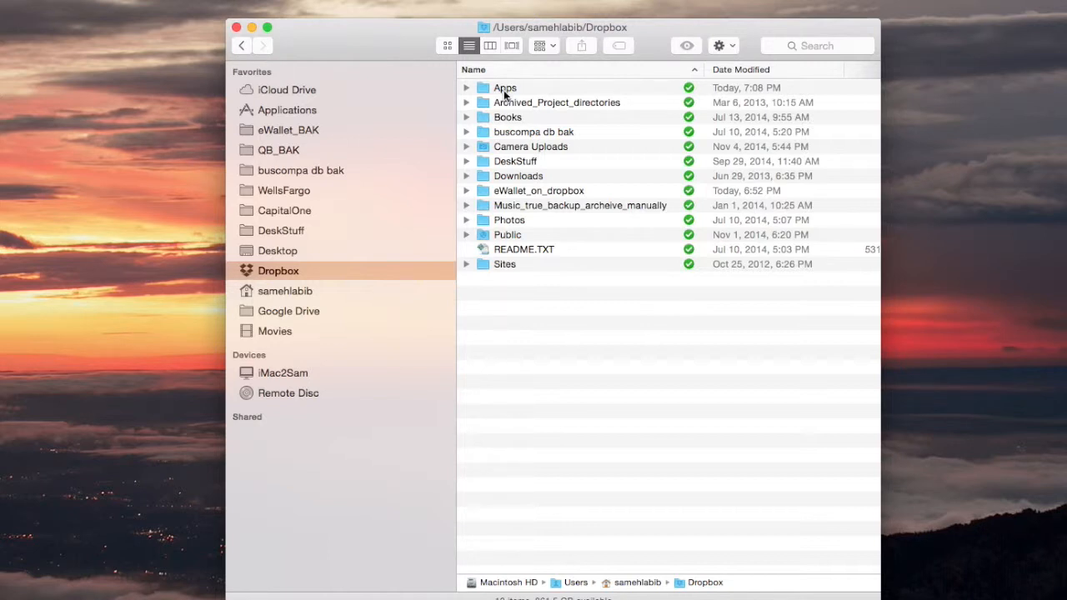
{"action": "double_click", "coordinate": [504, 86]}
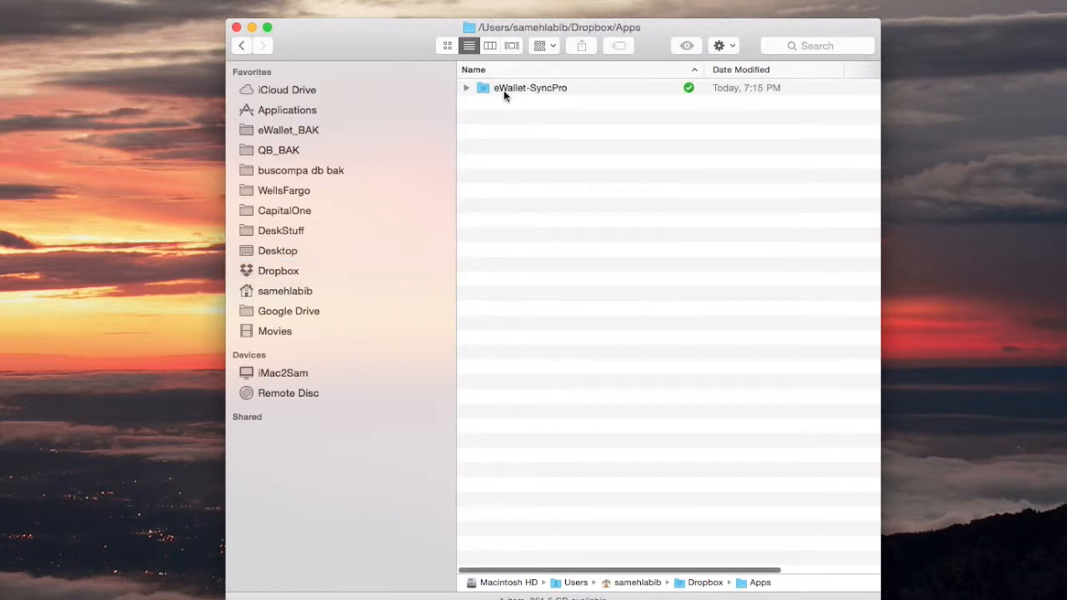
{"action": "mouse_move", "coordinate": [514, 103]}
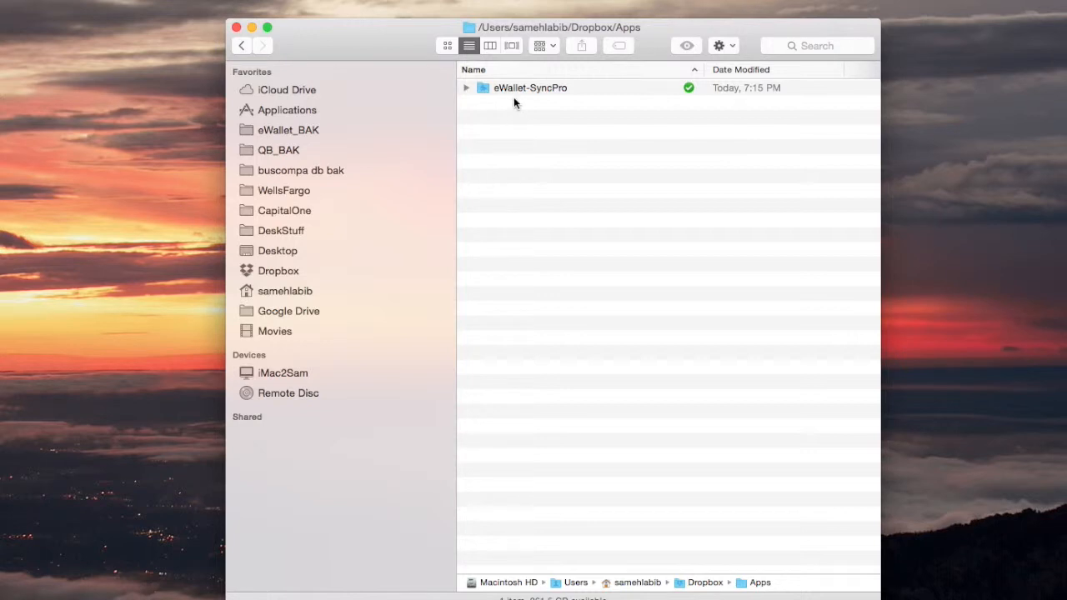
{"action": "mouse_move", "coordinate": [507, 98]}
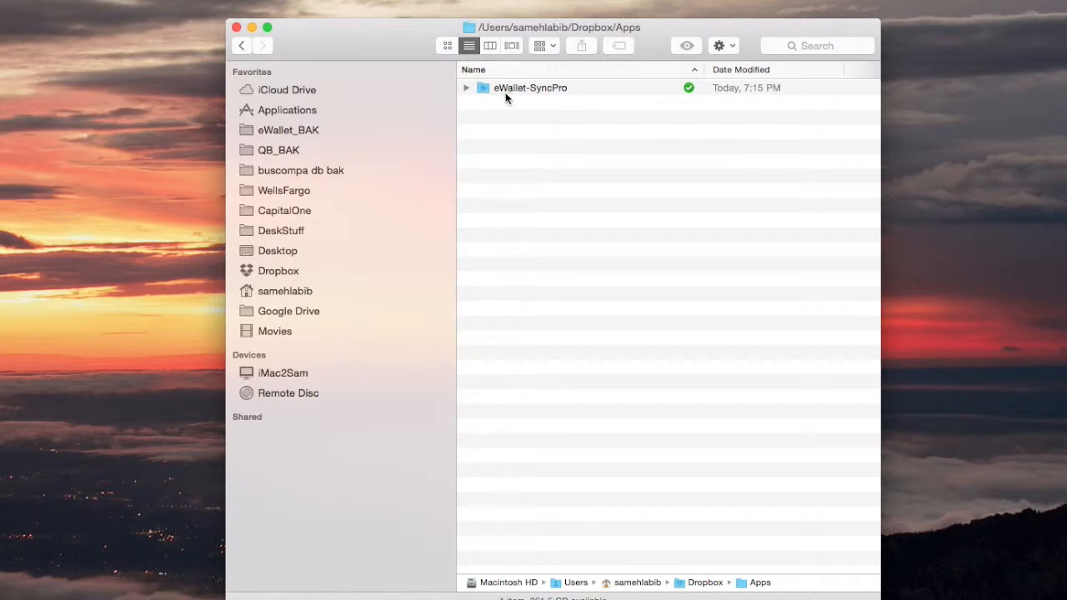
{"action": "mouse_move", "coordinate": [541, 97]}
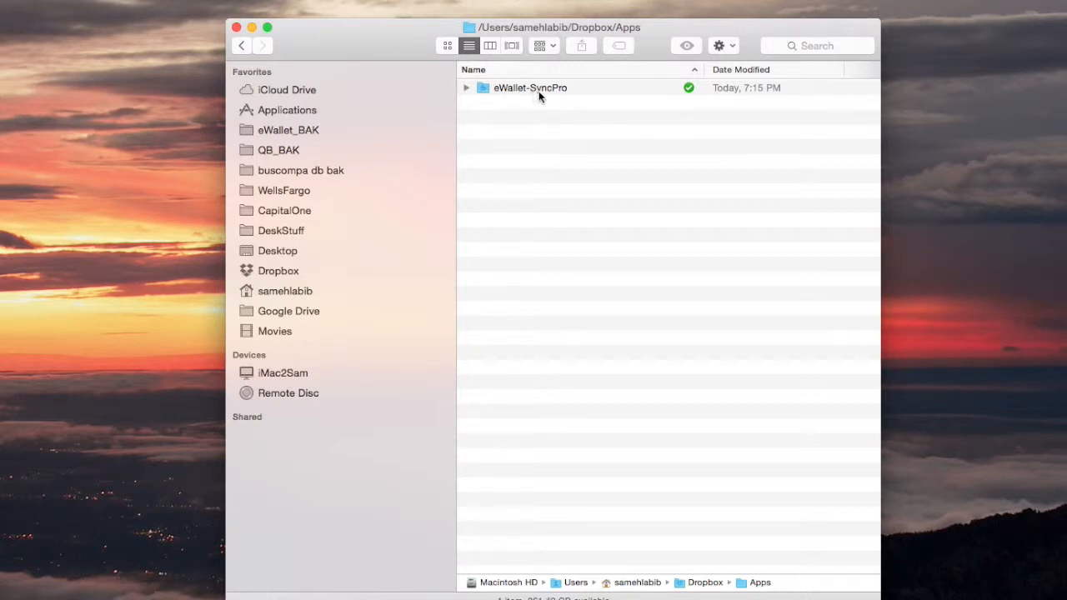
{"action": "mouse_move", "coordinate": [543, 90]}
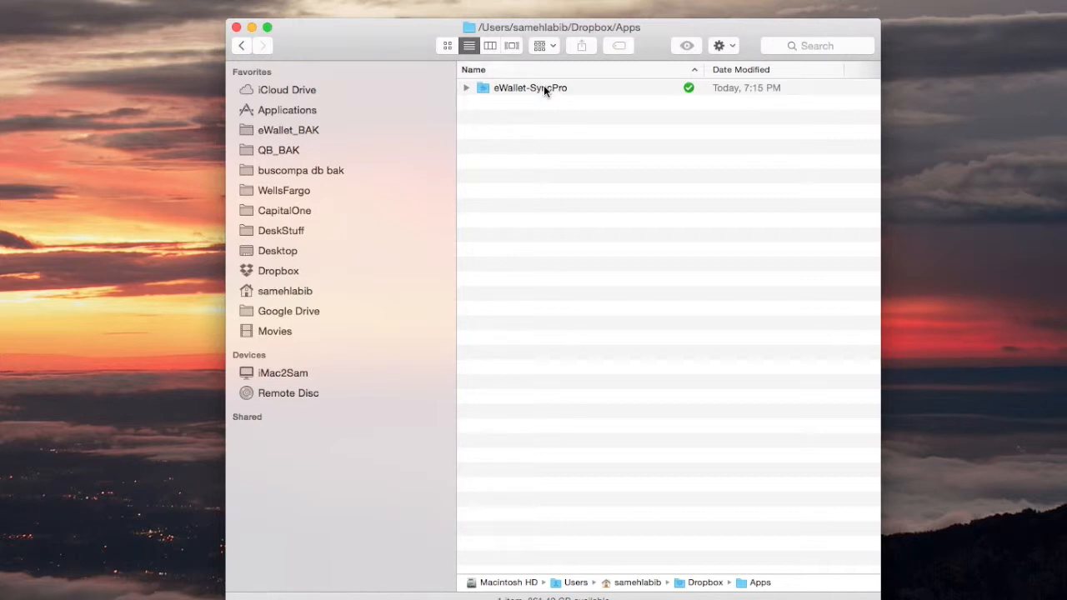
{"action": "double_click", "coordinate": [530, 87]}
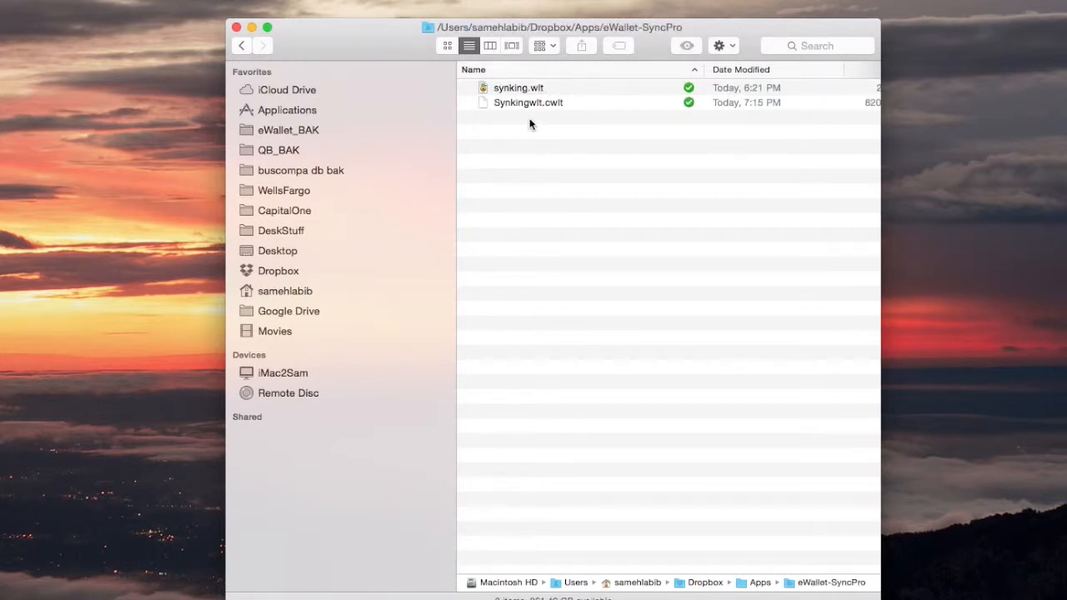
{"action": "mouse_move", "coordinate": [527, 113]}
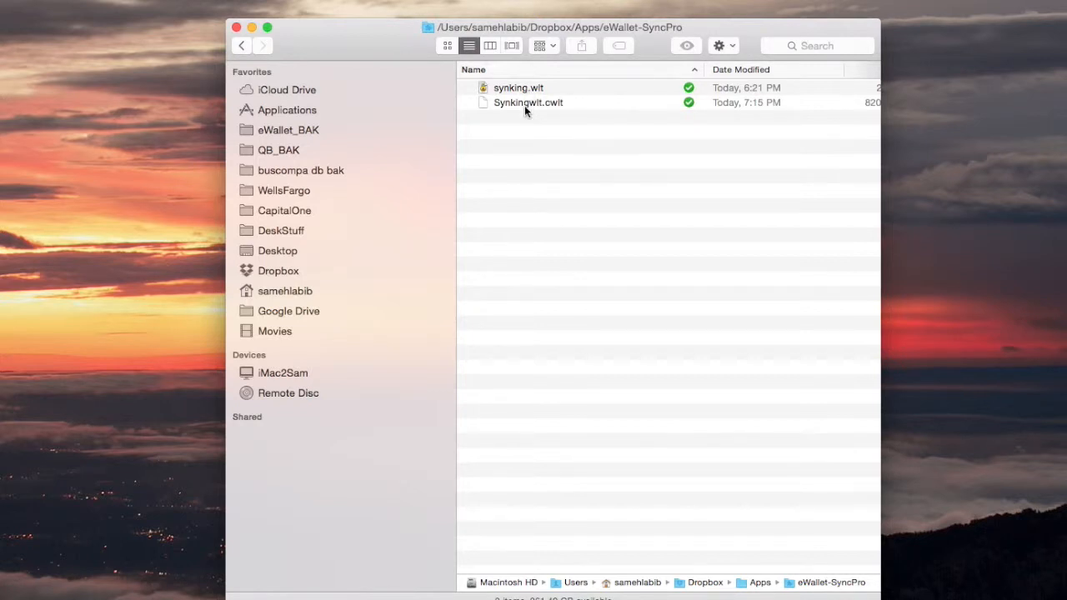
{"action": "mouse_move", "coordinate": [527, 110]}
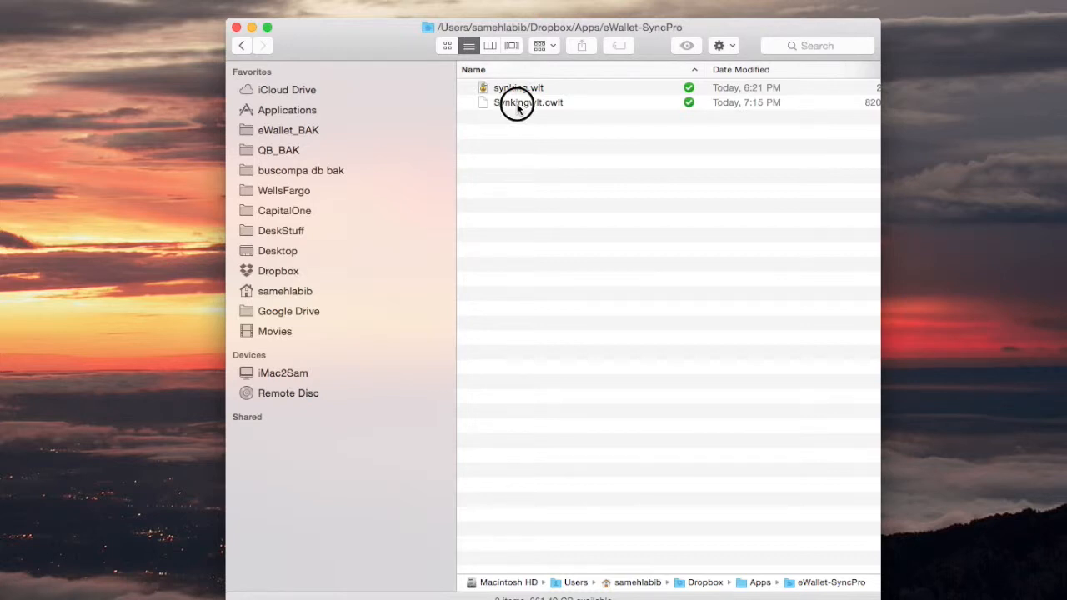
Select the Synkingwlt.cwlt sync file dated today at 7:15 PM
{"action": "left_click", "coordinate": [529, 102]}
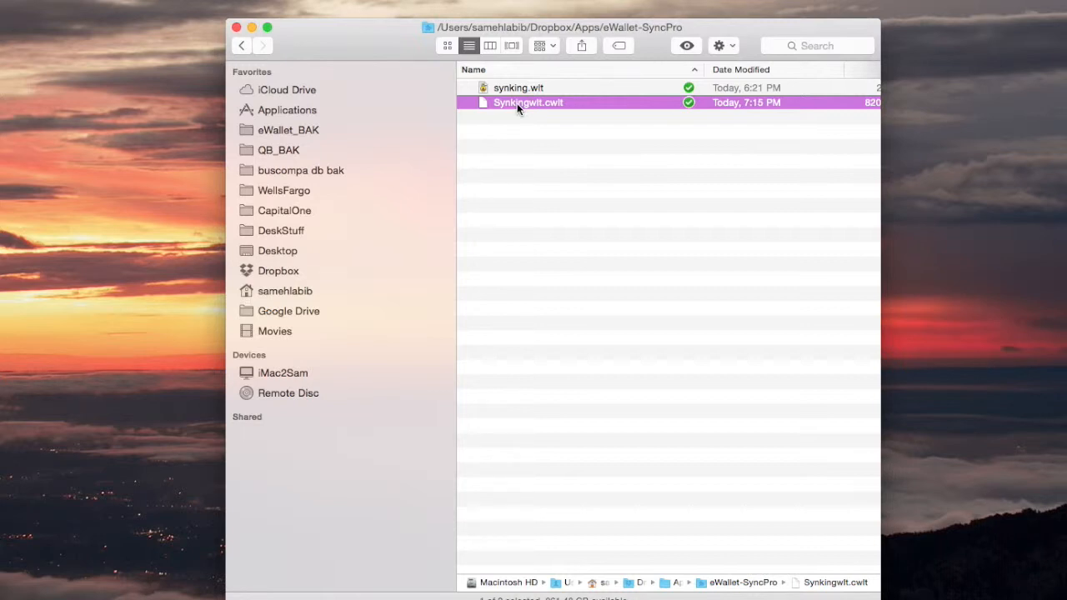
{"action": "mouse_move", "coordinate": [510, 130]}
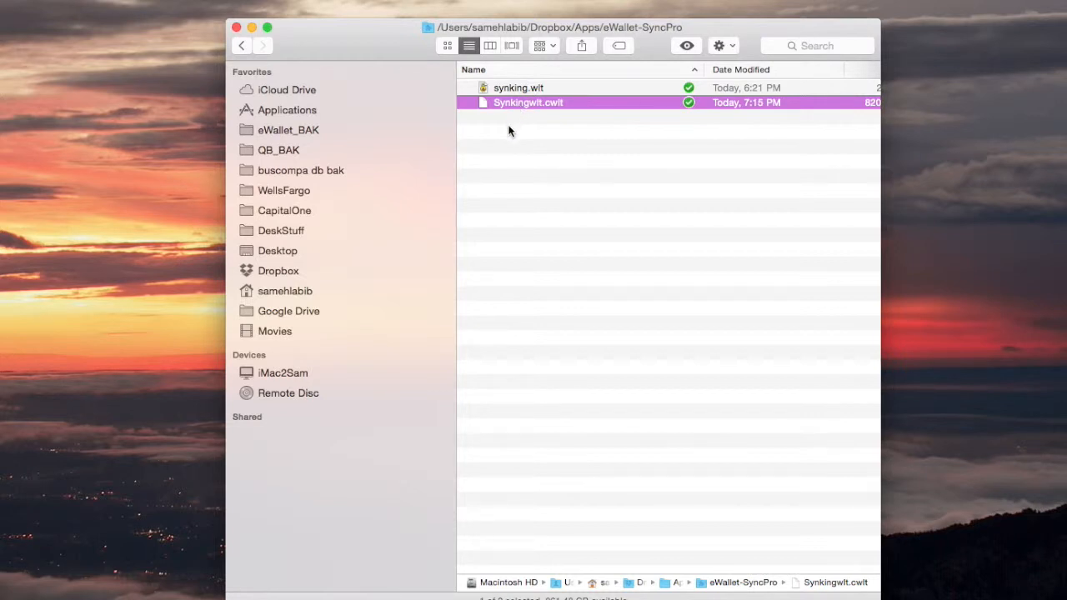
{"action": "mouse_move", "coordinate": [499, 211]}
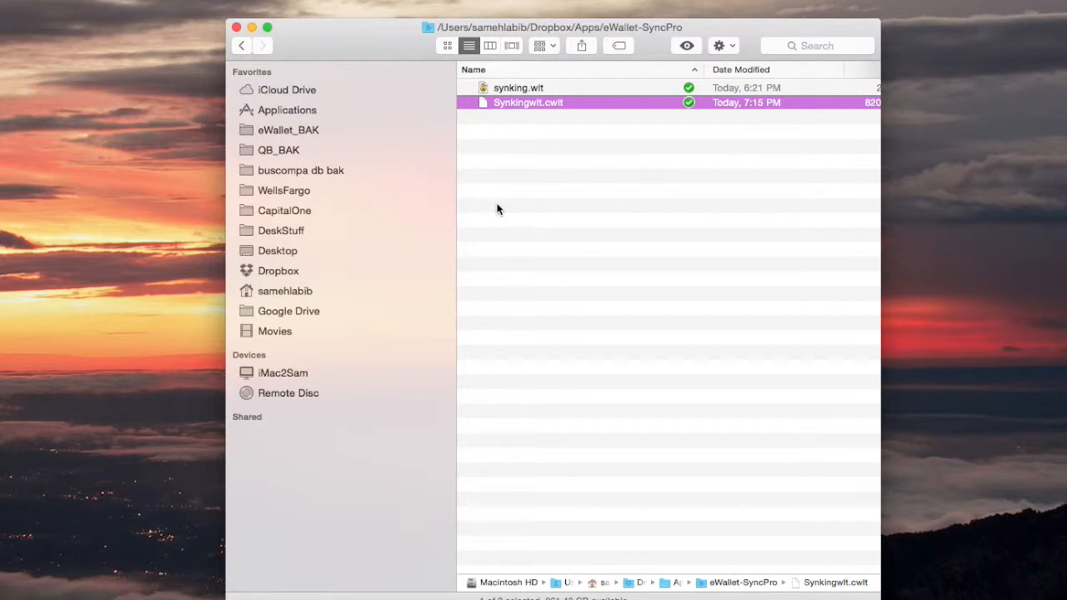
{"action": "mouse_move", "coordinate": [498, 113]}
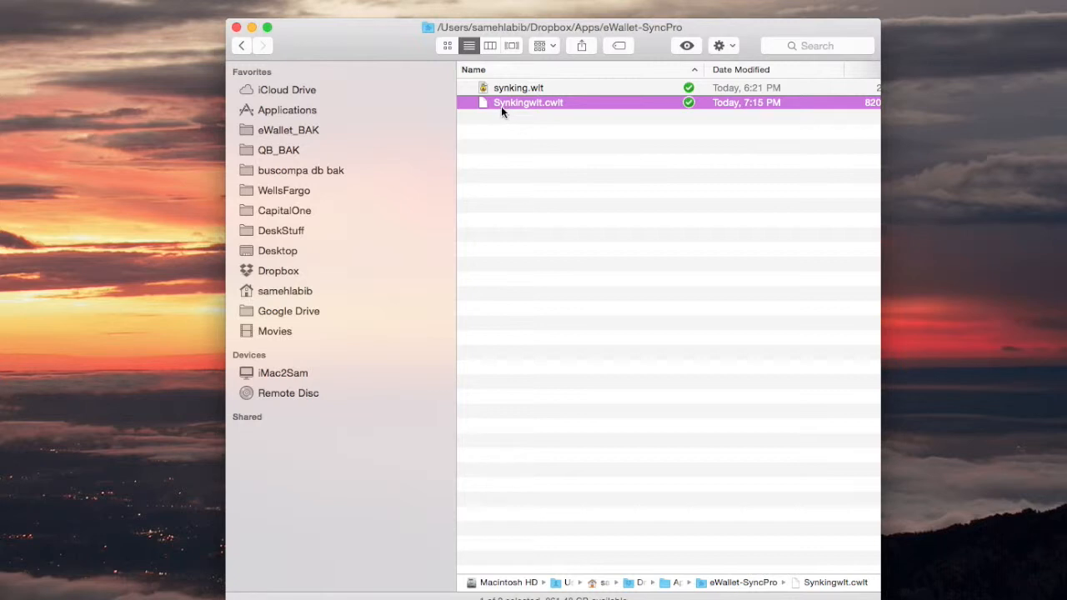
{"action": "mouse_move", "coordinate": [527, 112]}
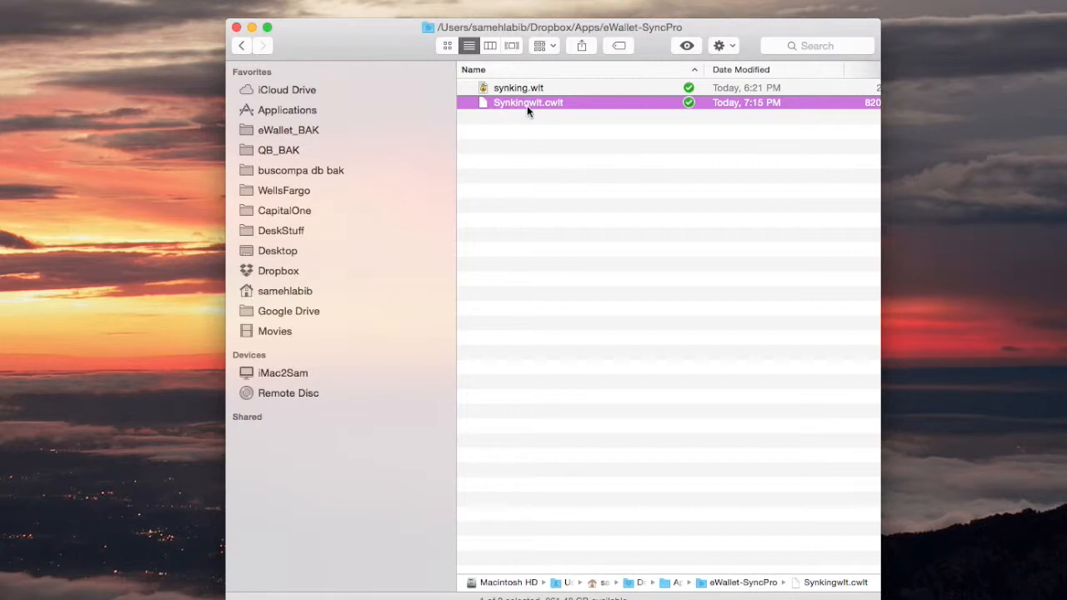
{"action": "mouse_move", "coordinate": [537, 110]}
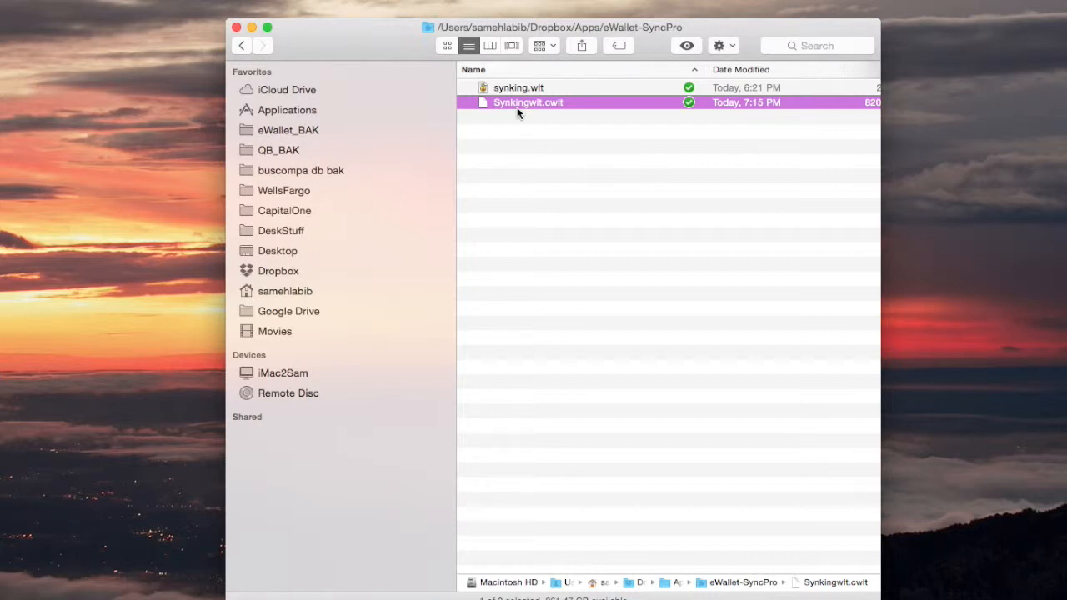
{"action": "mouse_move", "coordinate": [510, 137]}
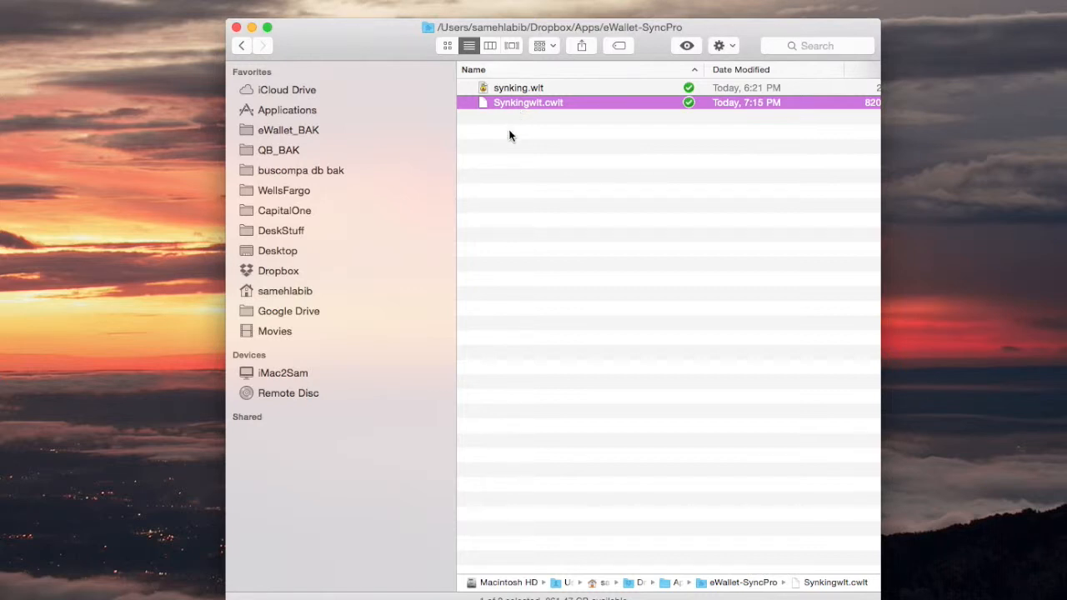
{"action": "mouse_move", "coordinate": [511, 109]}
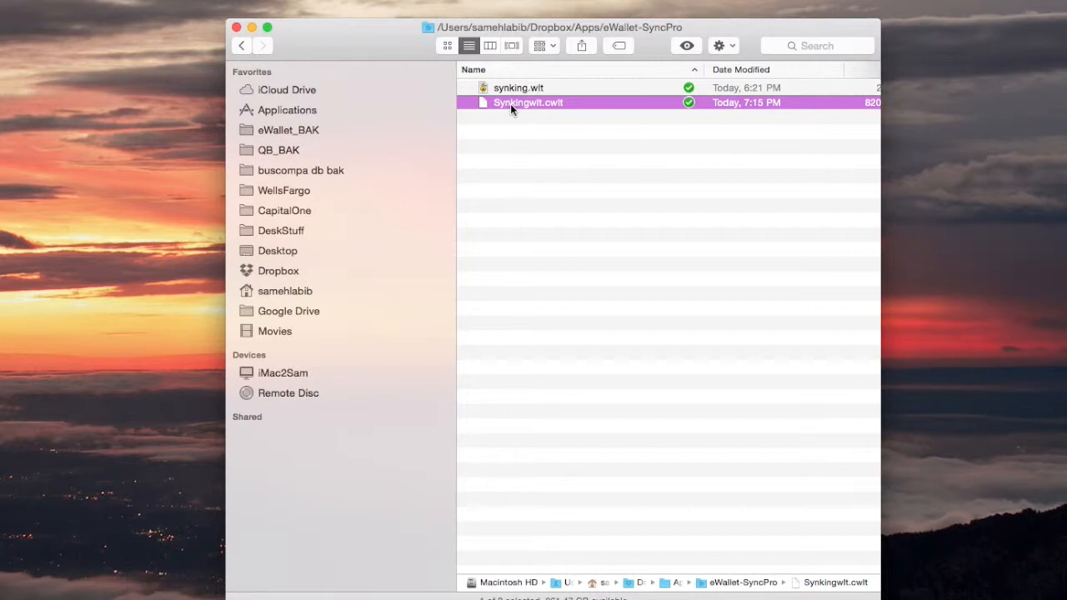
{"action": "mouse_move", "coordinate": [511, 250]}
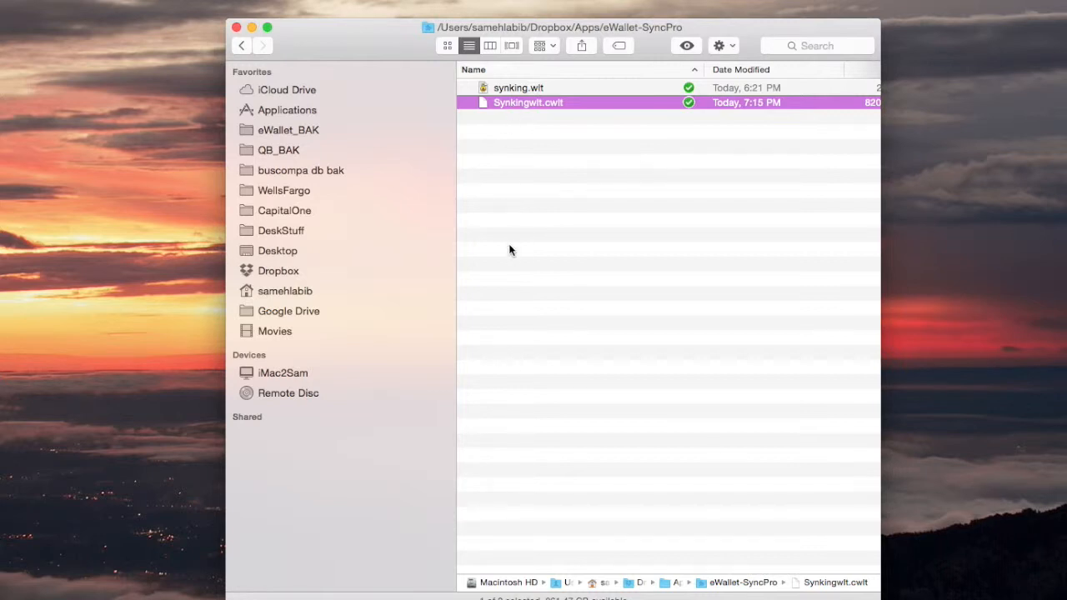
Clear the selection and reselect Synkingwlt.cwlt in the eWallet-SyncPro folder
{"action": "left_click", "coordinate": [584, 250]}
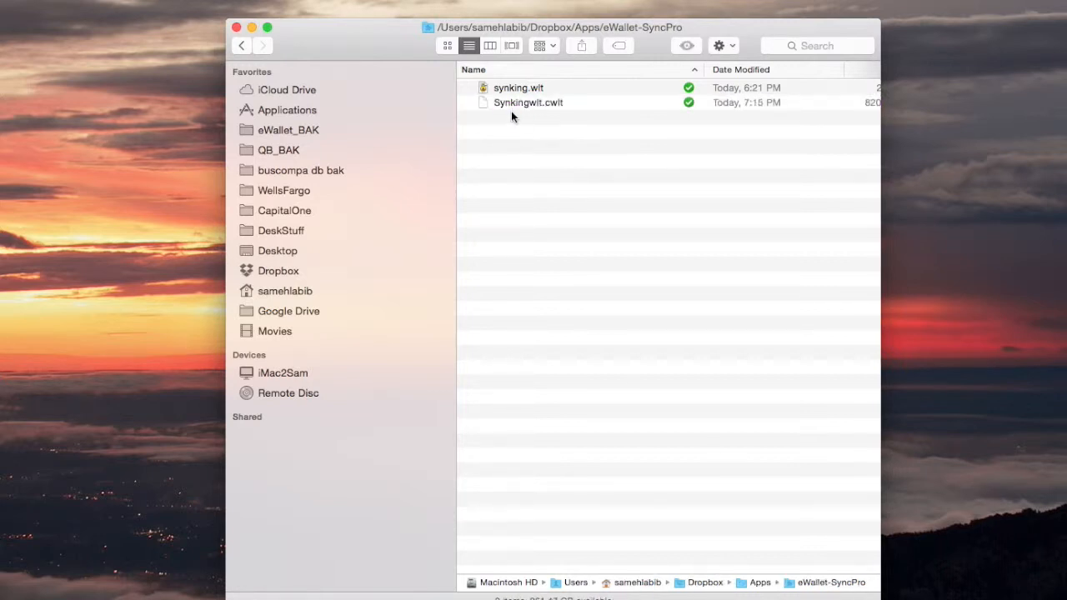
{"action": "left_click", "coordinate": [527, 102]}
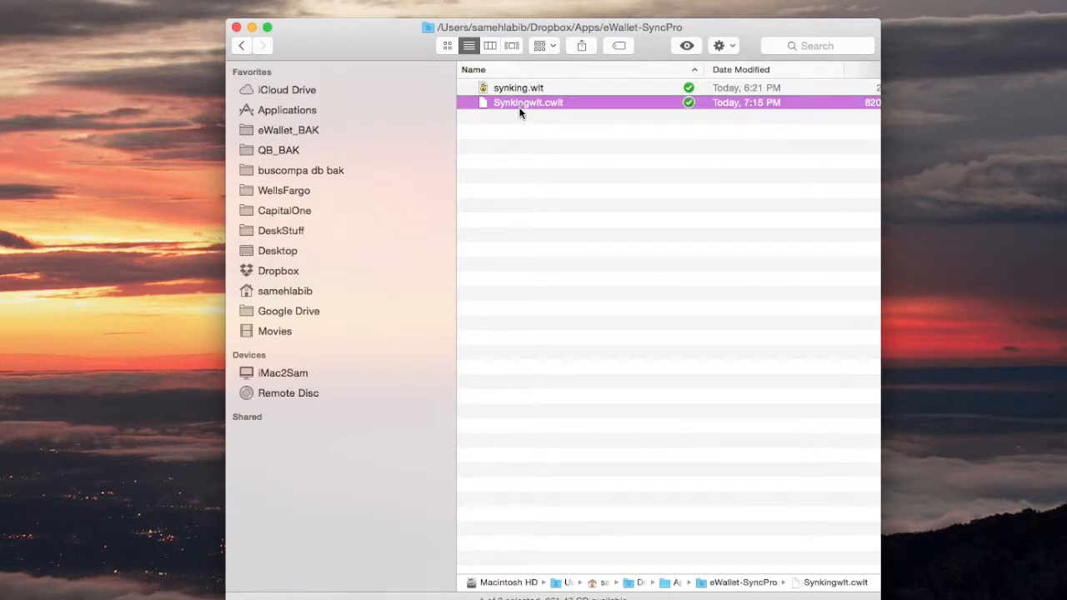
{"action": "mouse_move", "coordinate": [514, 171]}
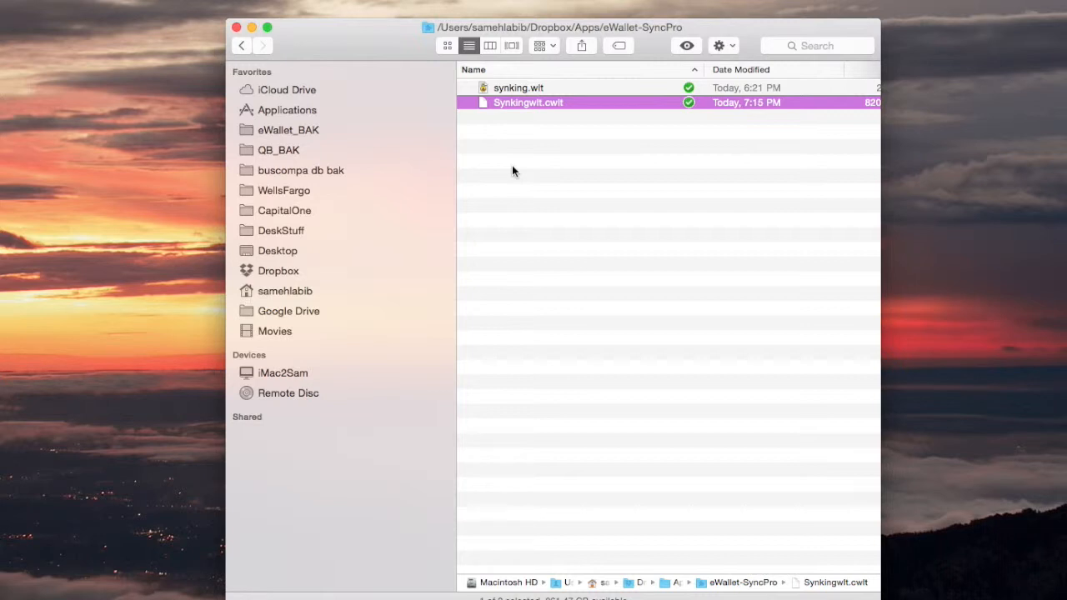
{"action": "mouse_move", "coordinate": [526, 153]}
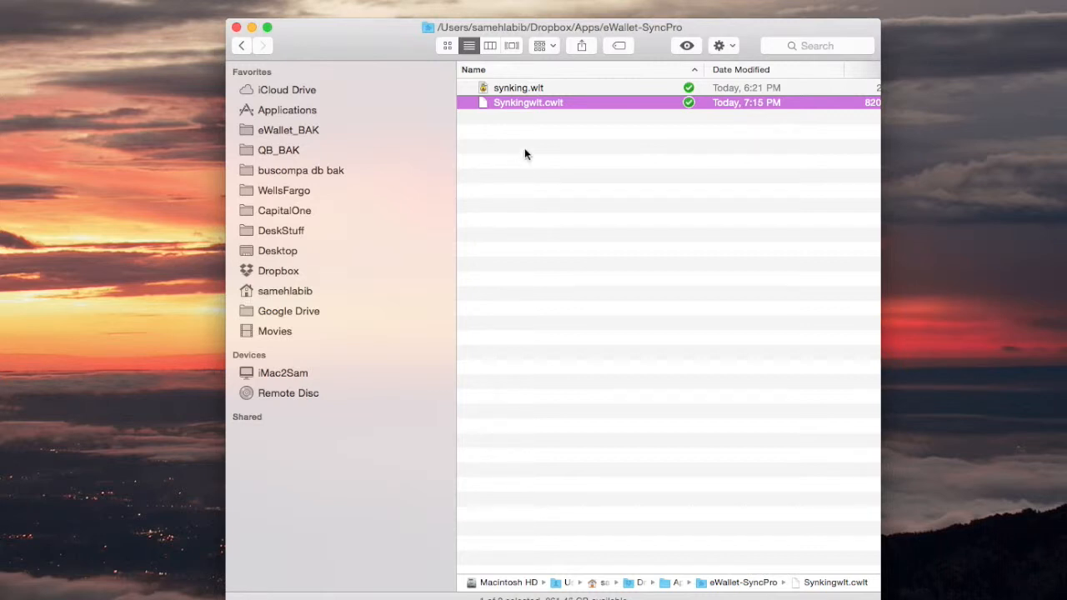
{"action": "mouse_move", "coordinate": [520, 115]}
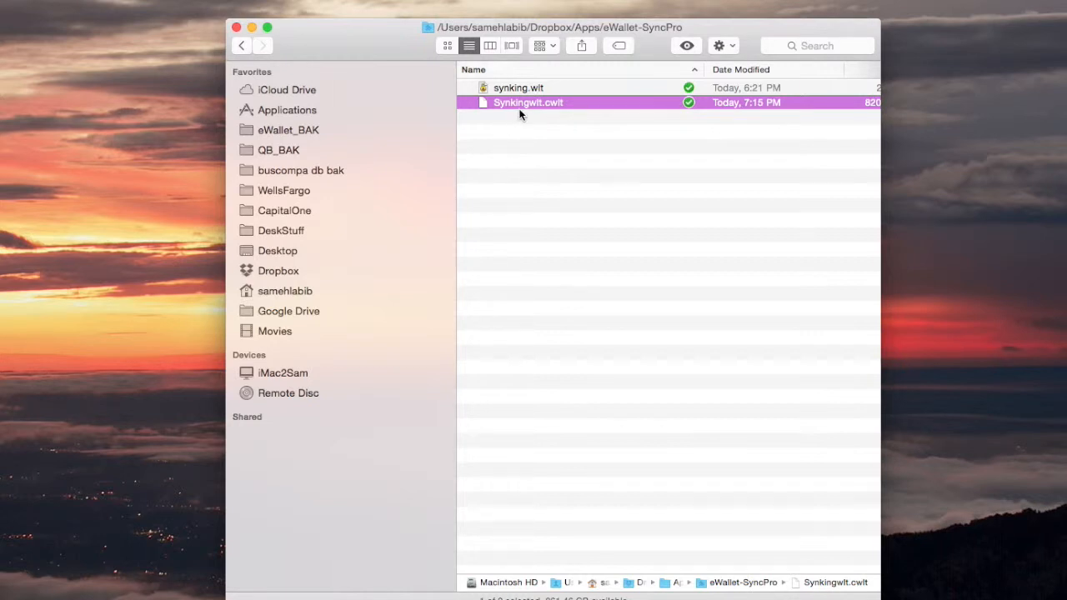
{"action": "mouse_move", "coordinate": [513, 175]}
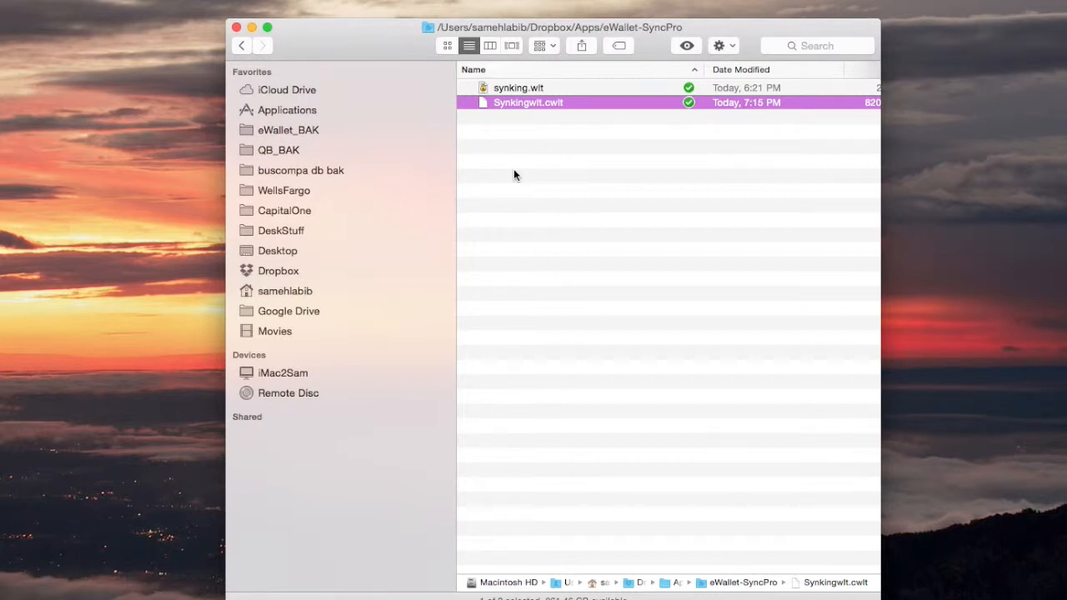
{"action": "mouse_move", "coordinate": [550, 115]}
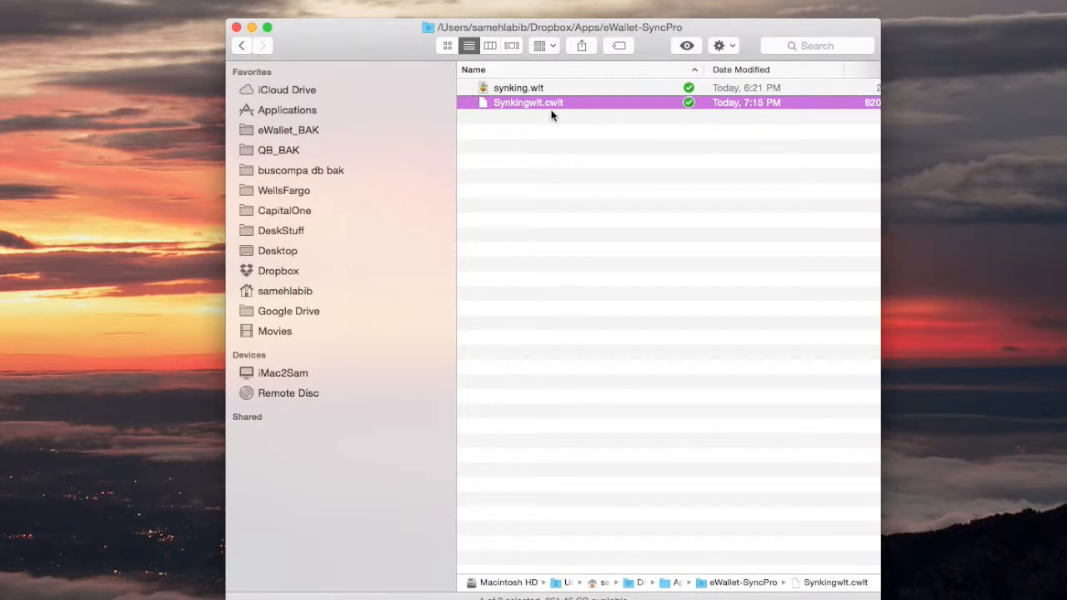
{"action": "mouse_move", "coordinate": [533, 93]}
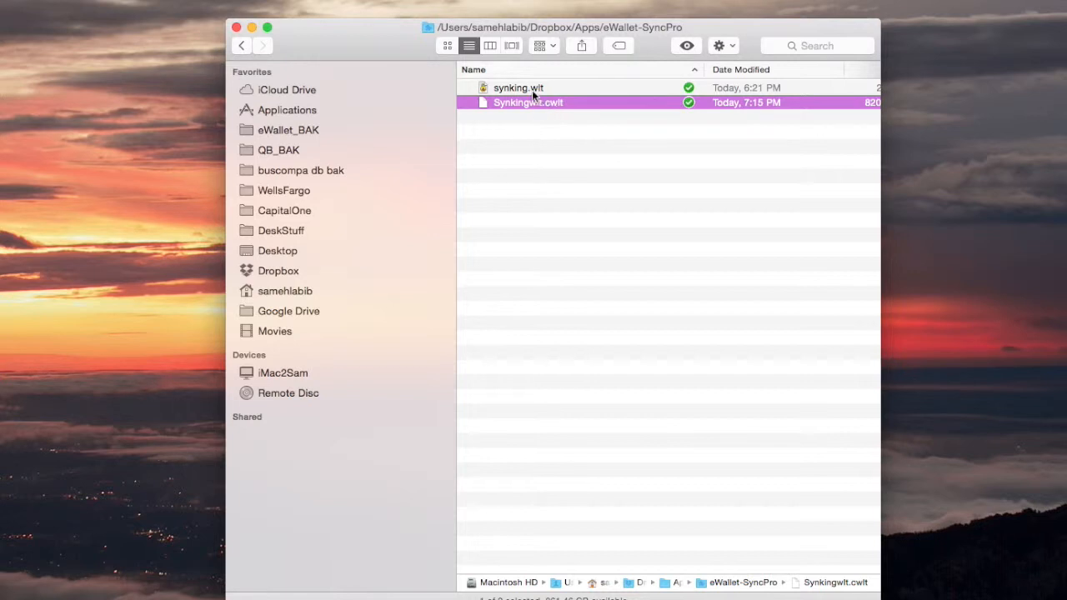
{"action": "mouse_move", "coordinate": [540, 140]}
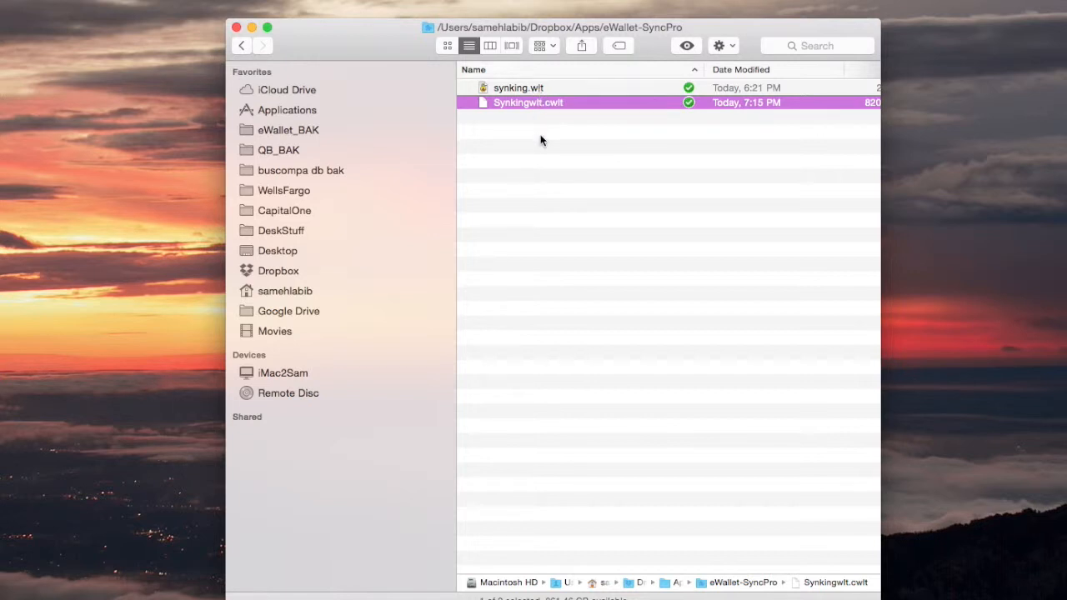
{"action": "mouse_move", "coordinate": [542, 165]}
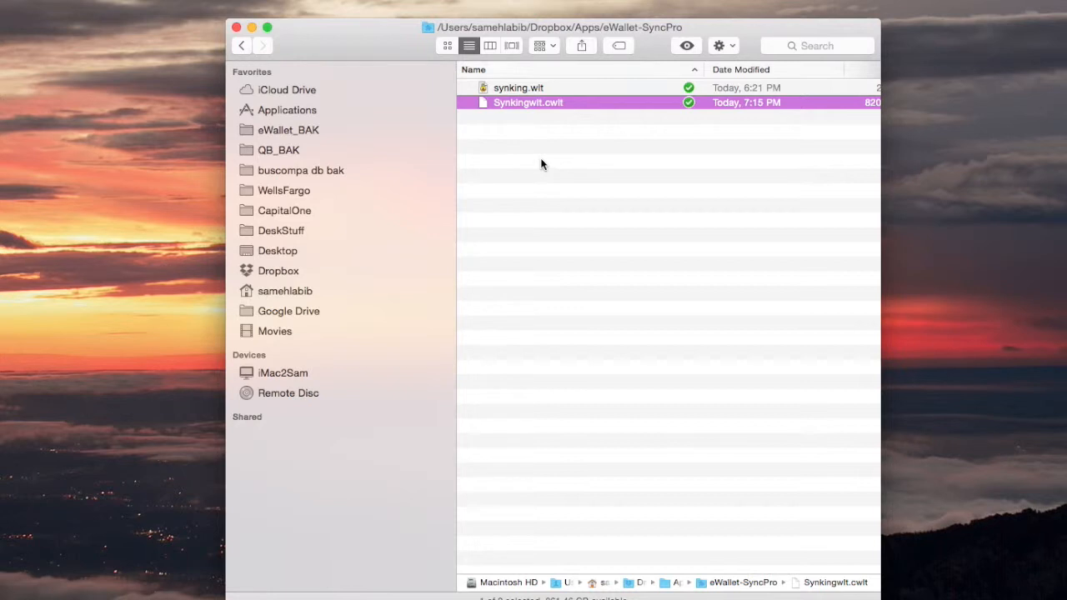
{"action": "mouse_move", "coordinate": [543, 170]}
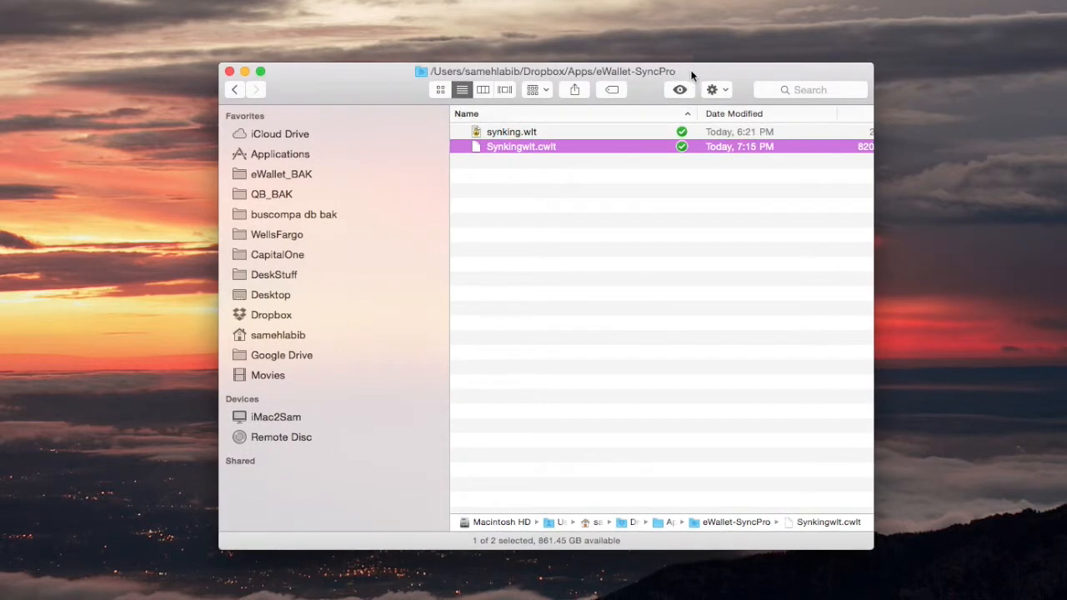
{"action": "mouse_move", "coordinate": [761, 294]}
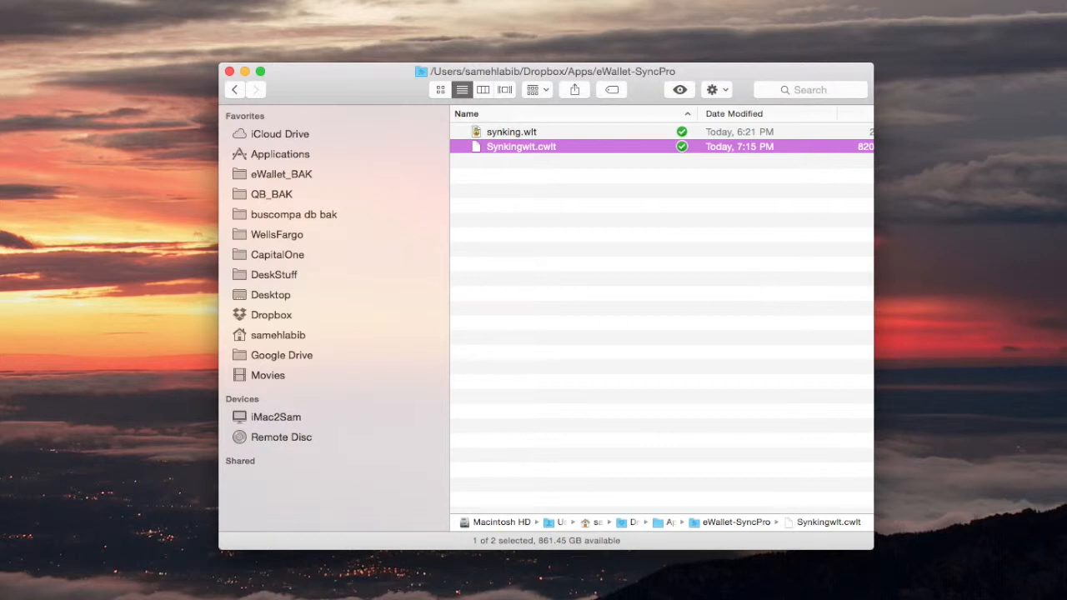
Launch eWallet from the sync file, showing About version 7.4.4 Build 33901
{"action": "double_click", "coordinate": [521, 146]}
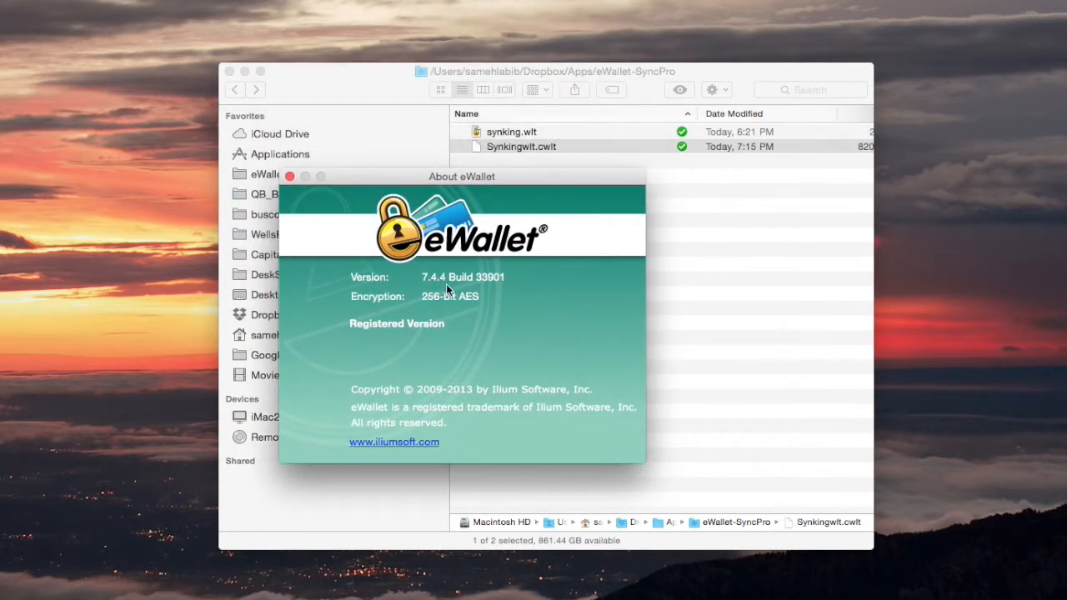
{"action": "mouse_move", "coordinate": [542, 179]}
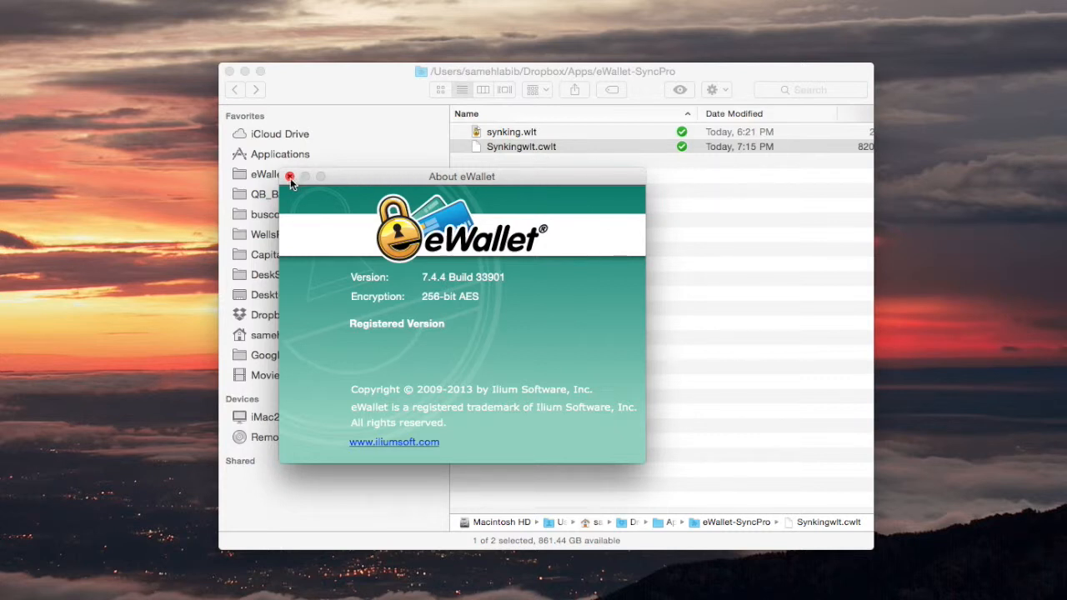
{"action": "left_click", "coordinate": [291, 176]}
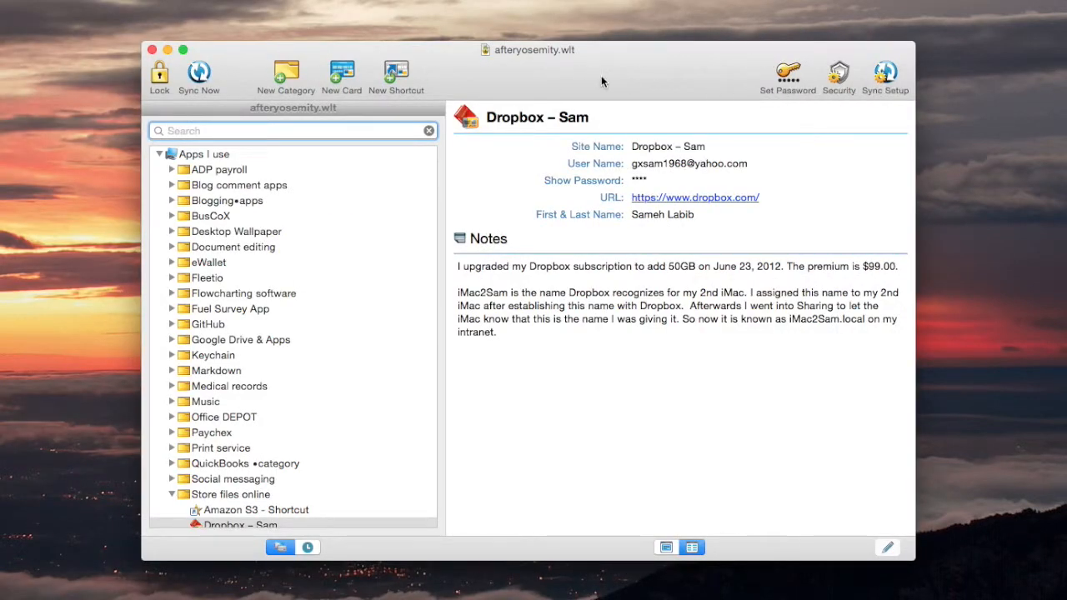
{"action": "mouse_move", "coordinate": [682, 87]}
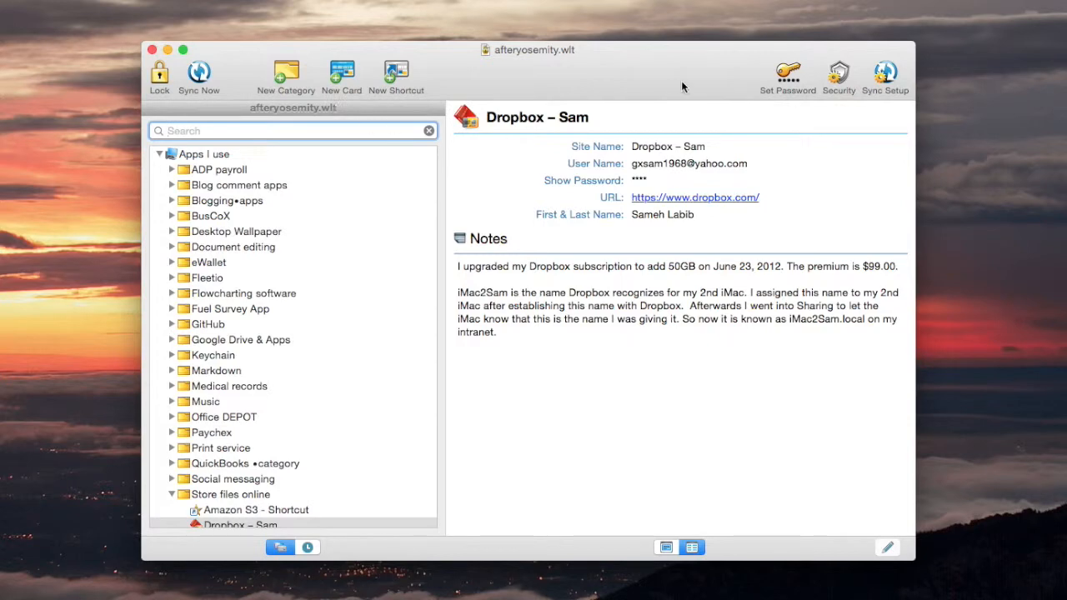
{"action": "left_click", "coordinate": [886, 75]}
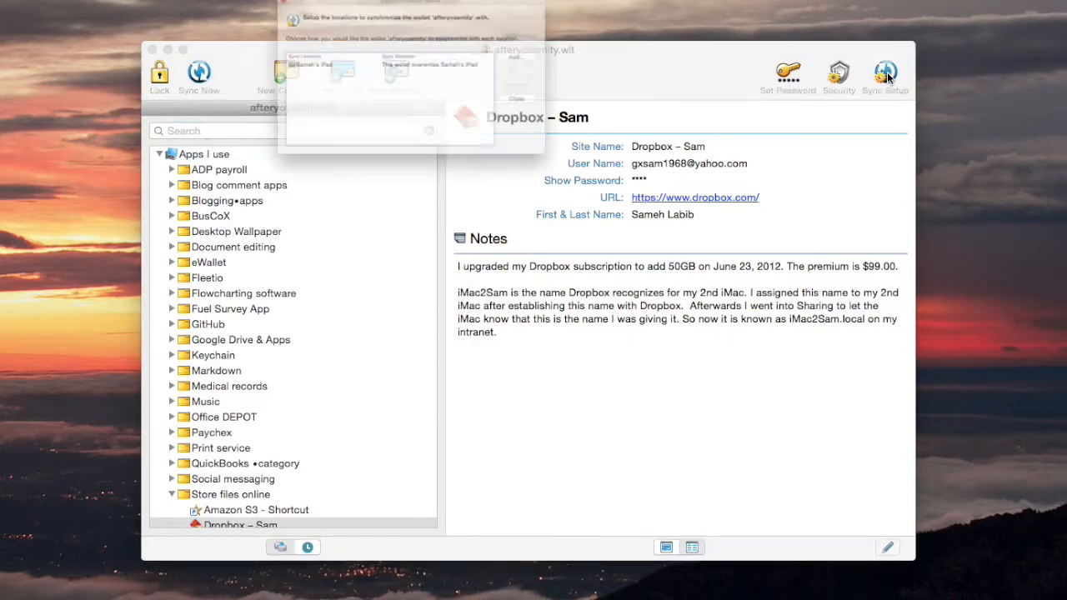
{"action": "left_click", "coordinate": [885, 73]}
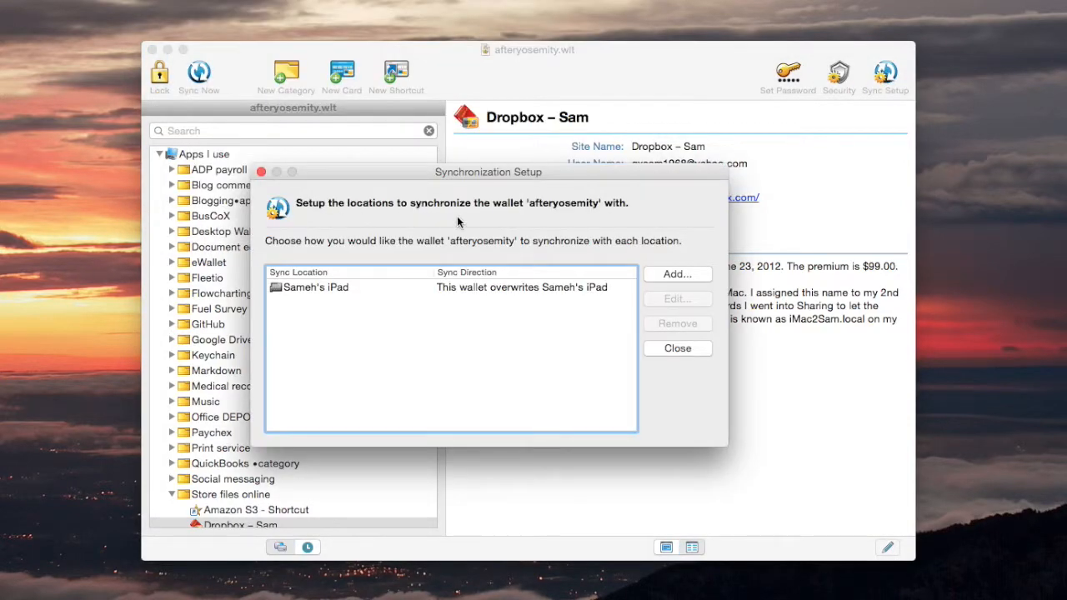
{"action": "left_click", "coordinate": [677, 273]}
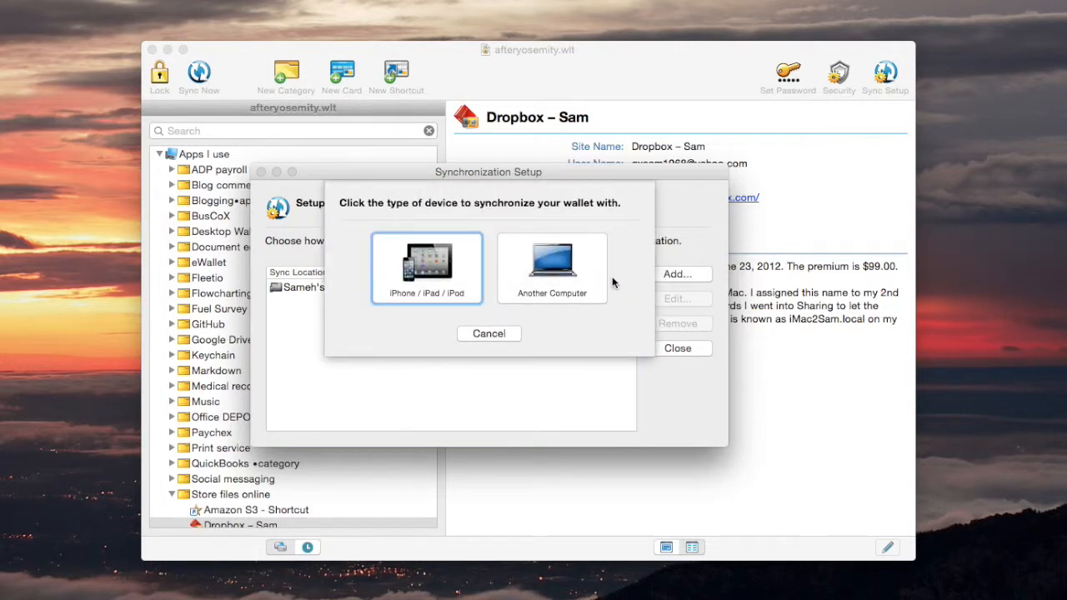
{"action": "mouse_move", "coordinate": [442, 303]}
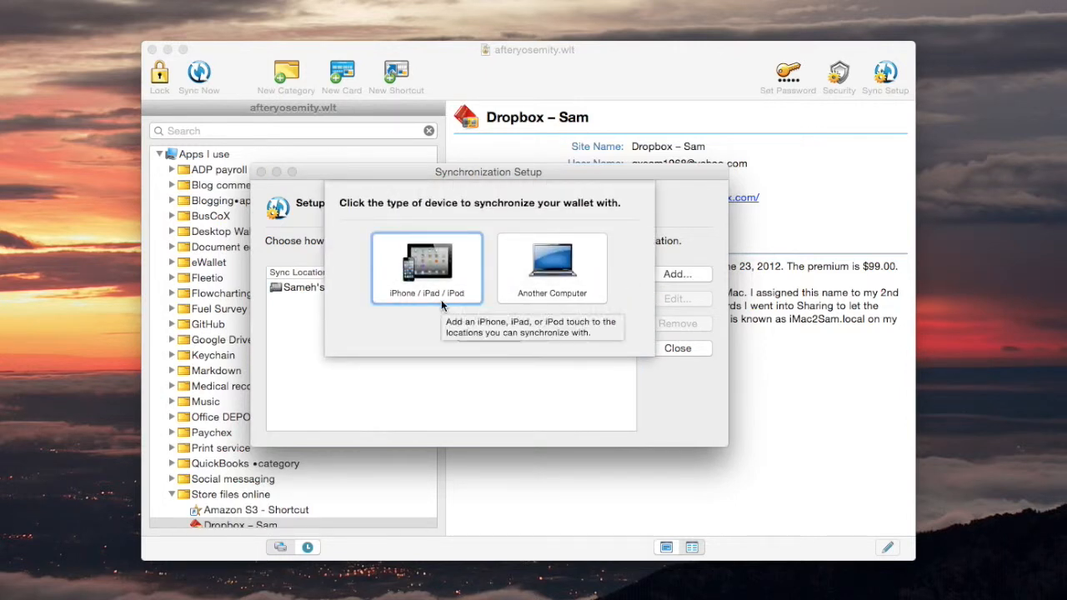
{"action": "mouse_move", "coordinate": [480, 300]}
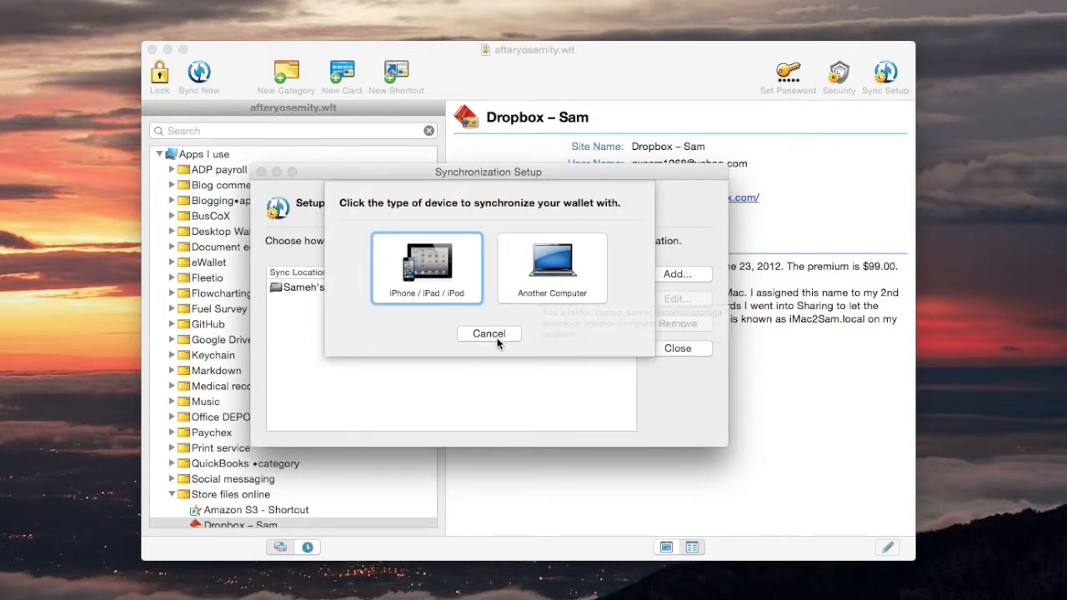
{"action": "left_click", "coordinate": [427, 267]}
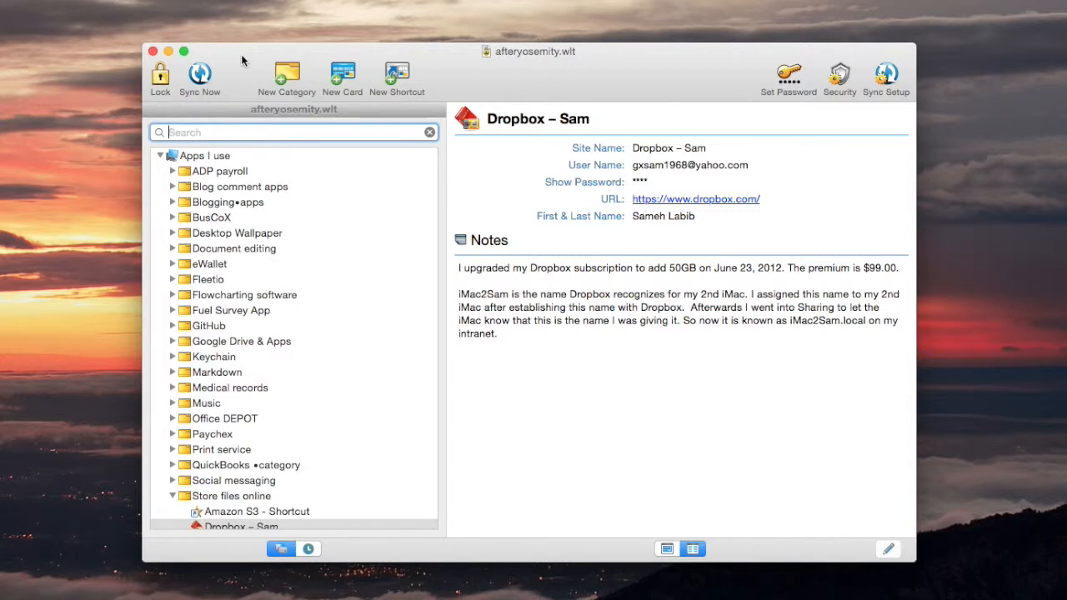
{"action": "mouse_move", "coordinate": [153, 52]}
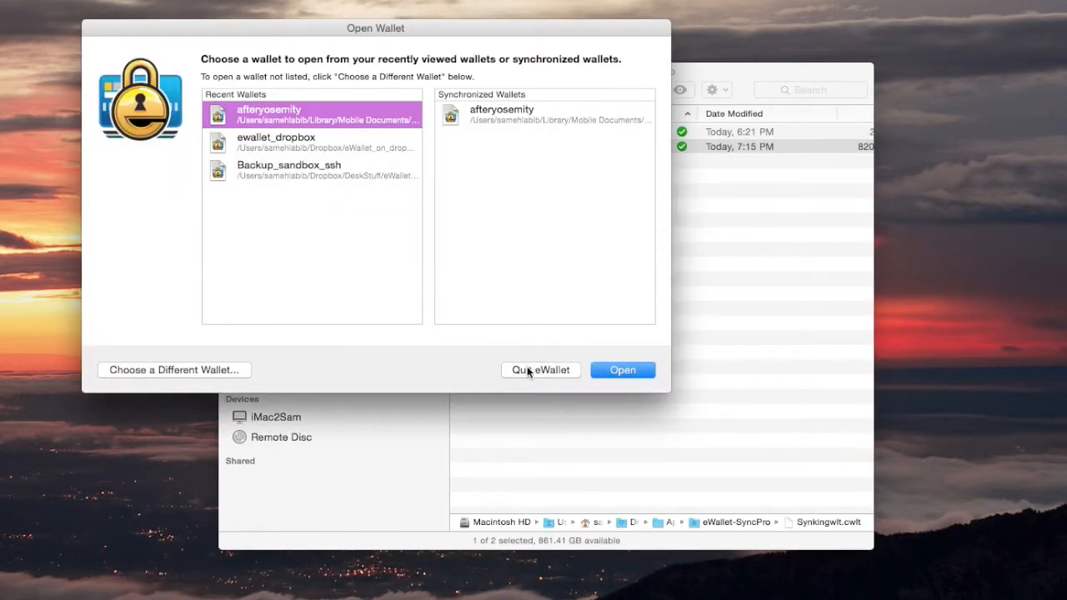
Quit eWallet from the Open Wallet dialog, returning to Finder's eWallet-SyncPro folder
{"action": "left_click", "coordinate": [541, 370]}
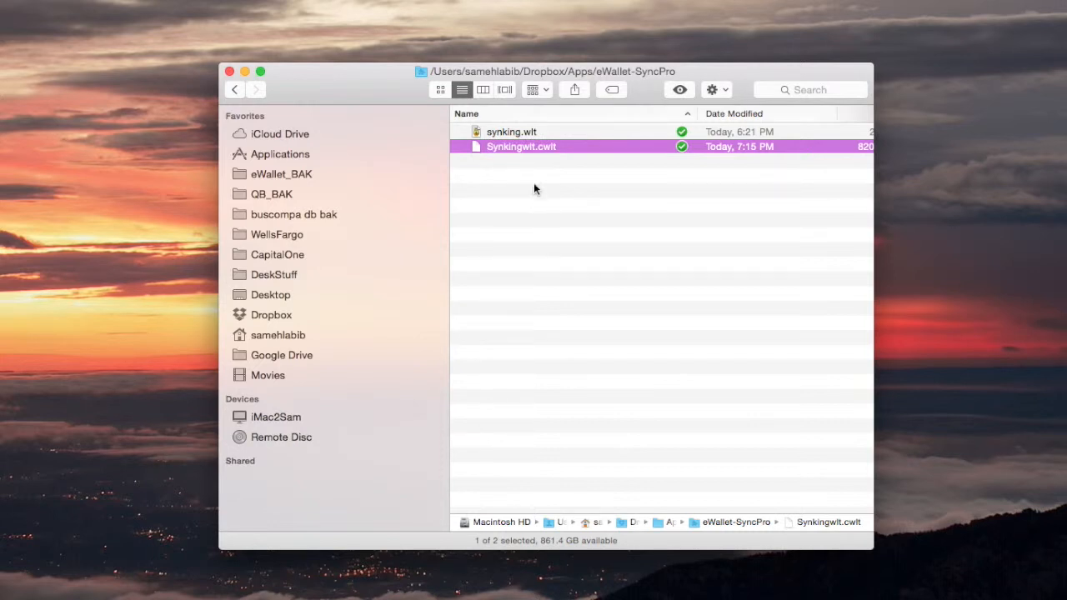
{"action": "mouse_move", "coordinate": [504, 164]}
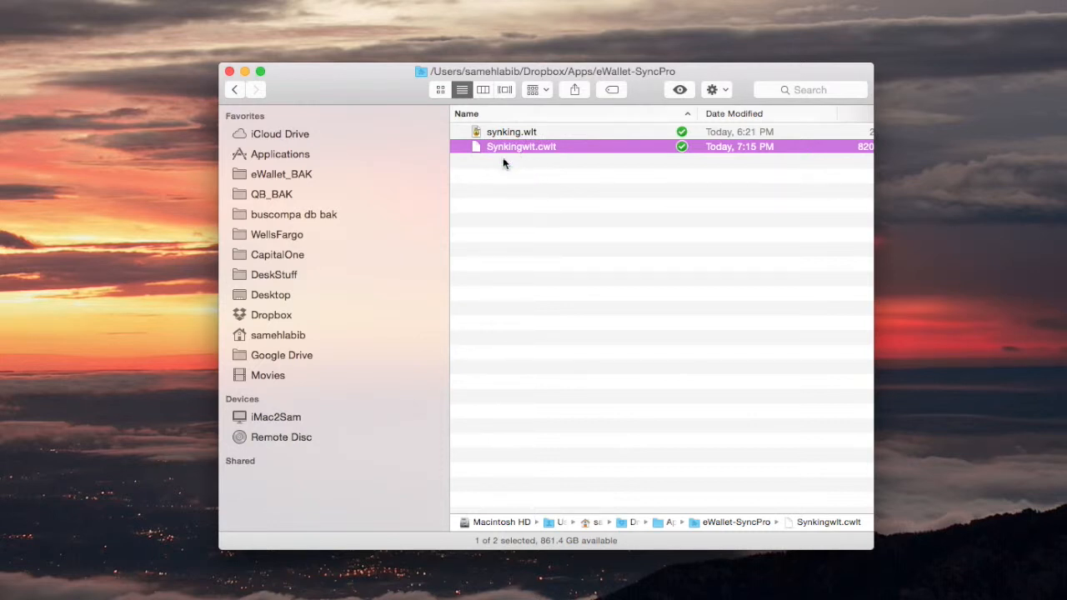
{"action": "mouse_move", "coordinate": [500, 206]}
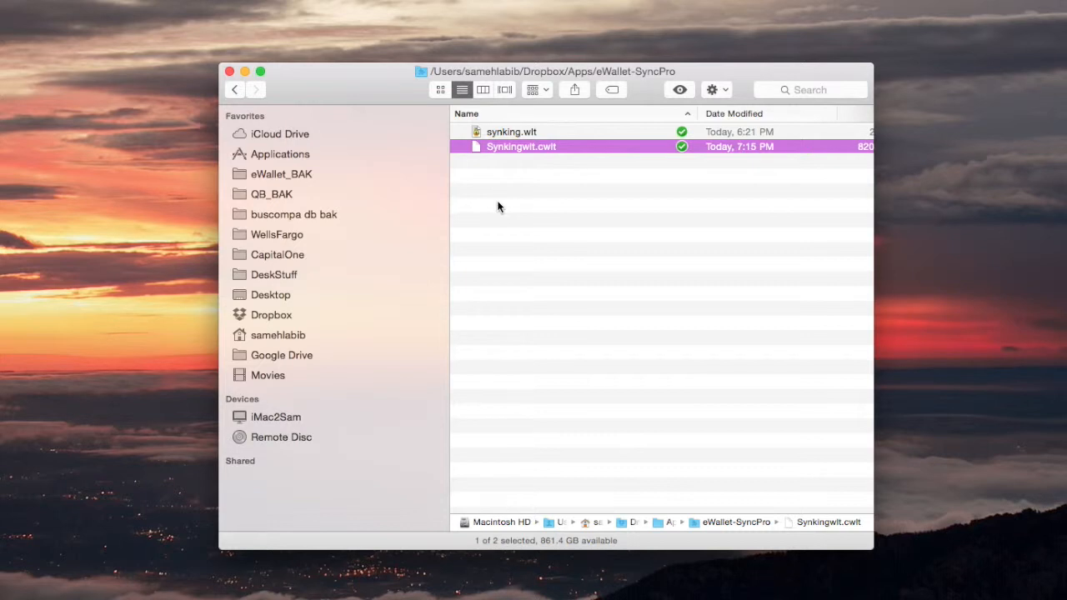
{"action": "mouse_move", "coordinate": [491, 225]}
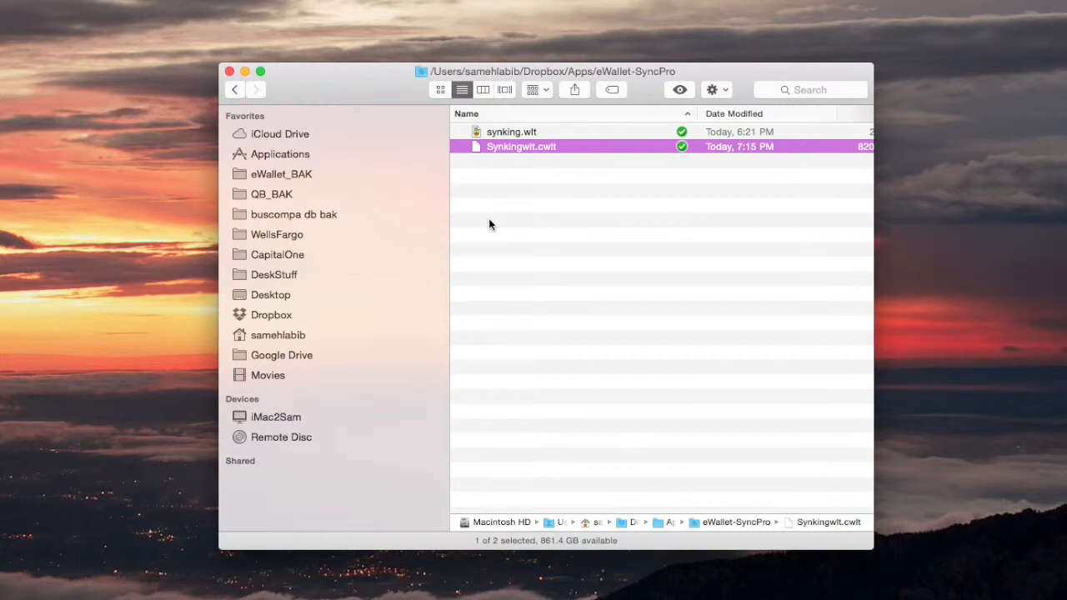
{"action": "mouse_move", "coordinate": [504, 167]}
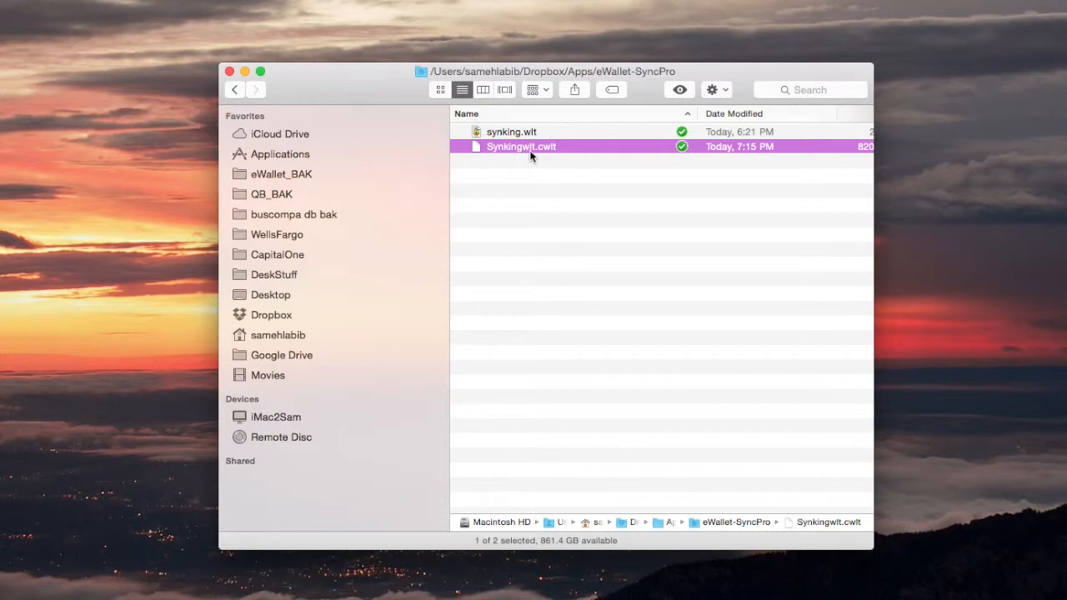
{"action": "mouse_move", "coordinate": [537, 160]}
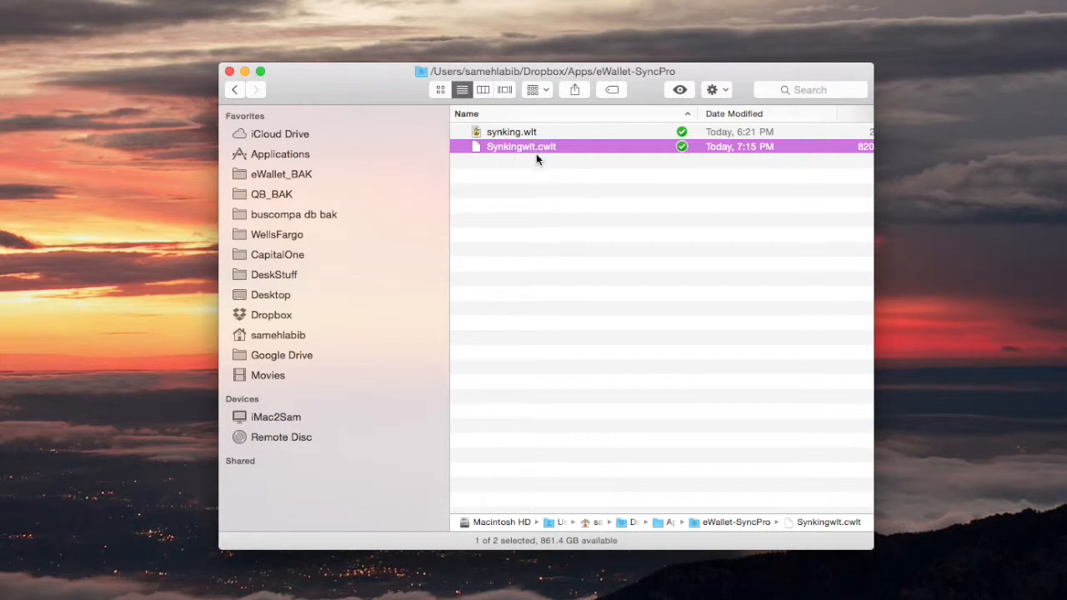
{"action": "mouse_move", "coordinate": [510, 164]}
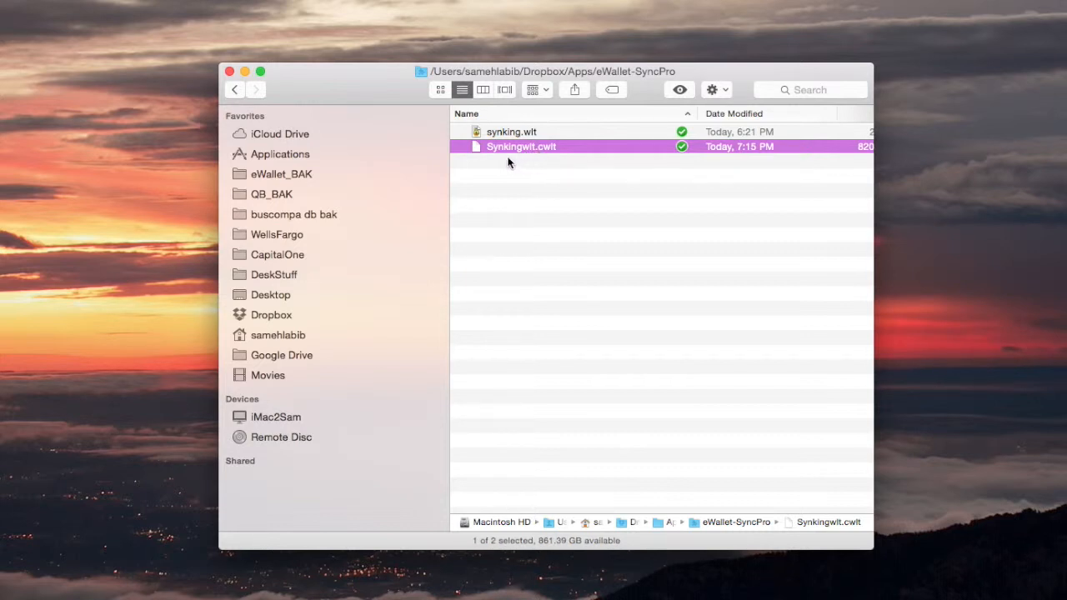
{"action": "mouse_move", "coordinate": [501, 153]}
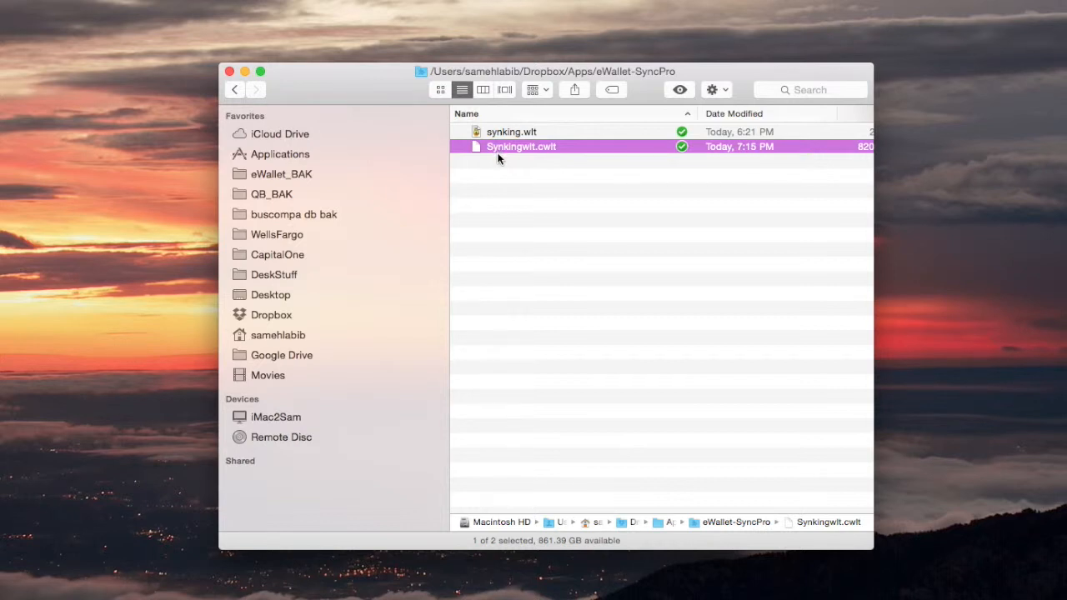
{"action": "mouse_move", "coordinate": [491, 157]}
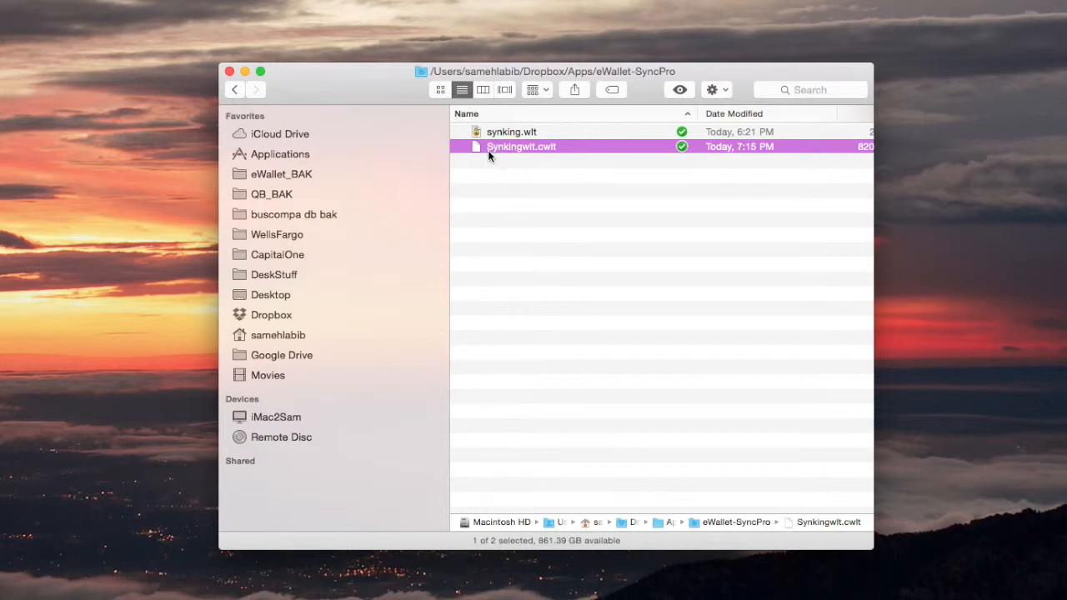
{"action": "left_click", "coordinate": [498, 230]}
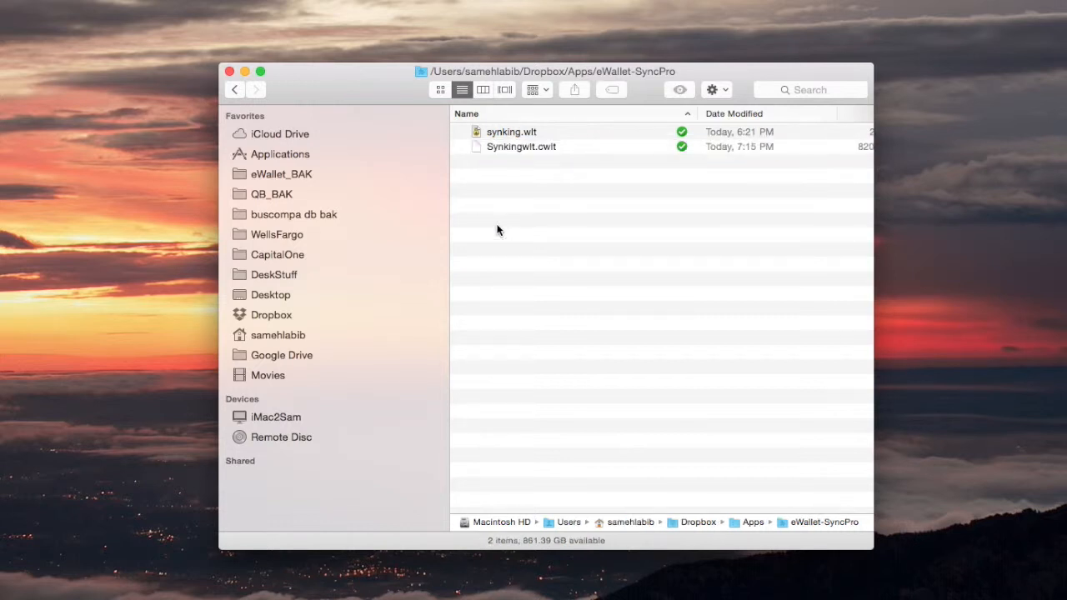
{"action": "mouse_move", "coordinate": [570, 157]}
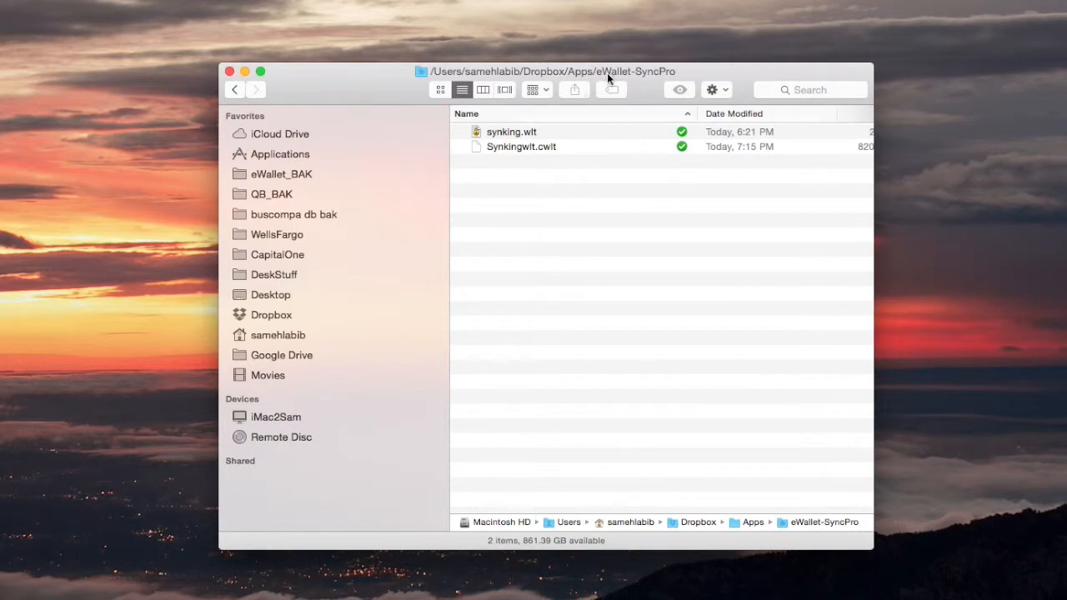
{"action": "mouse_move", "coordinate": [520, 157]}
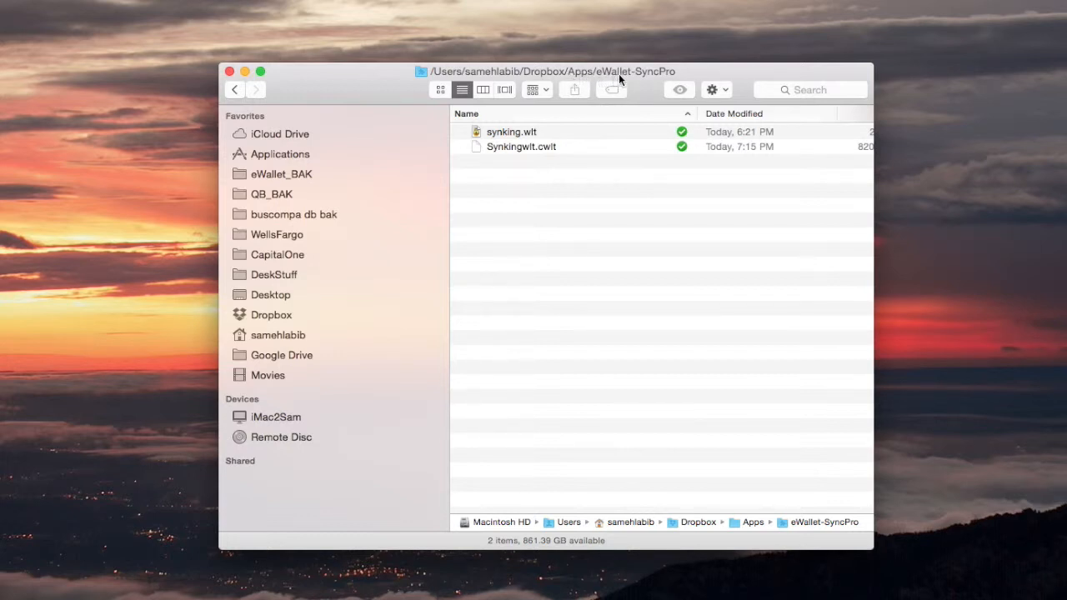
{"action": "mouse_move", "coordinate": [657, 78]}
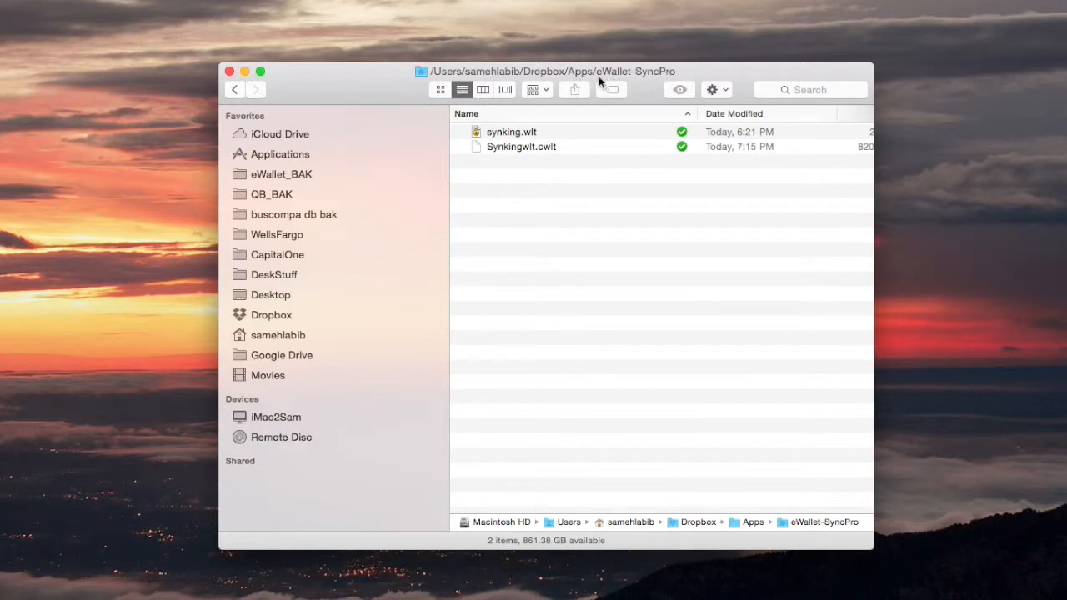
{"action": "mouse_move", "coordinate": [527, 160]}
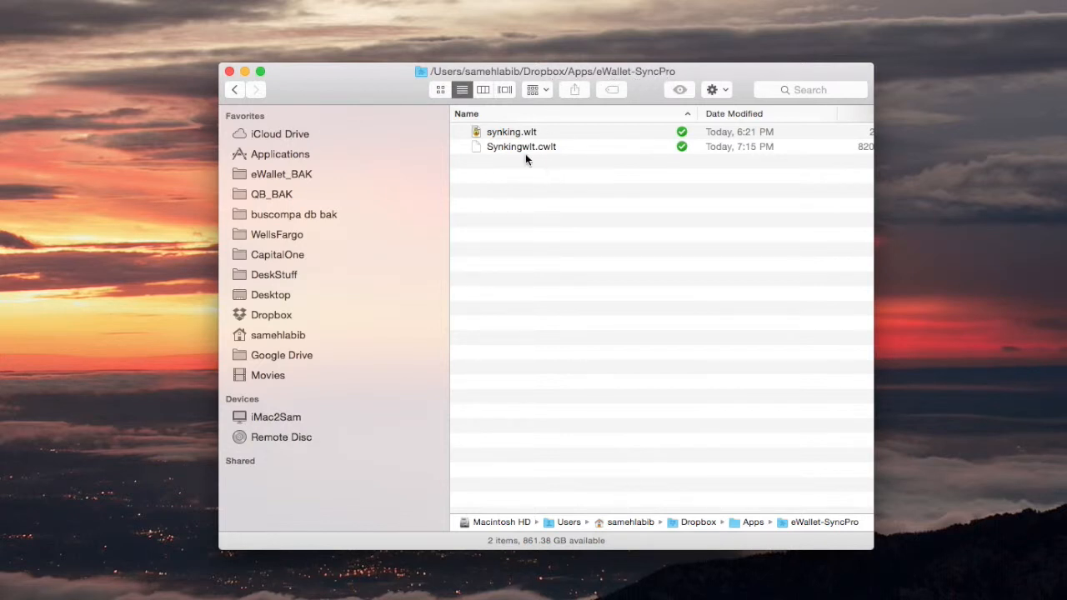
{"action": "left_click", "coordinate": [520, 146]}
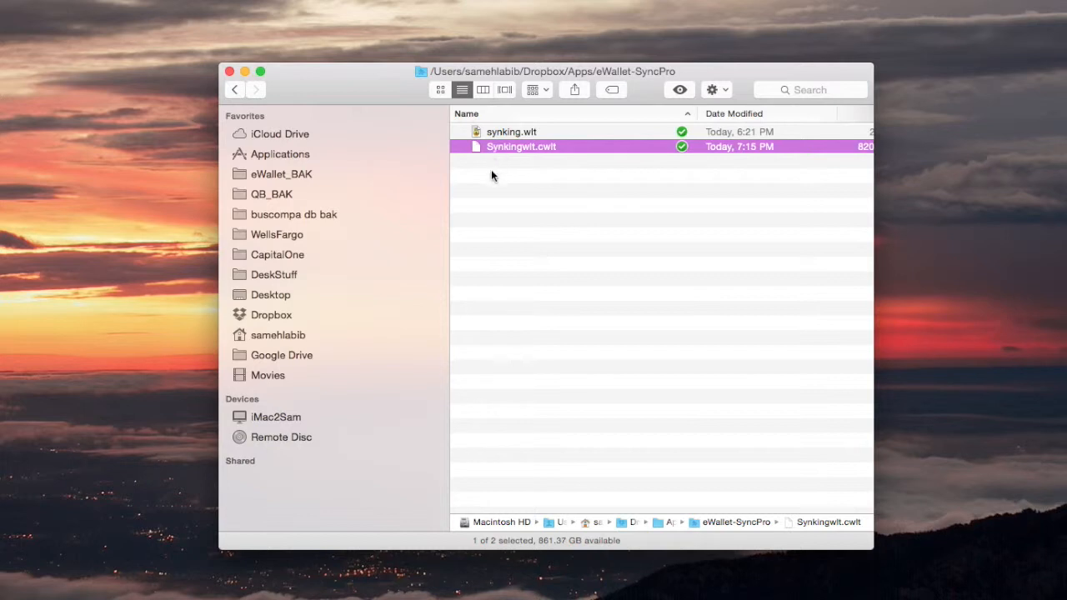
{"action": "mouse_move", "coordinate": [492, 217]}
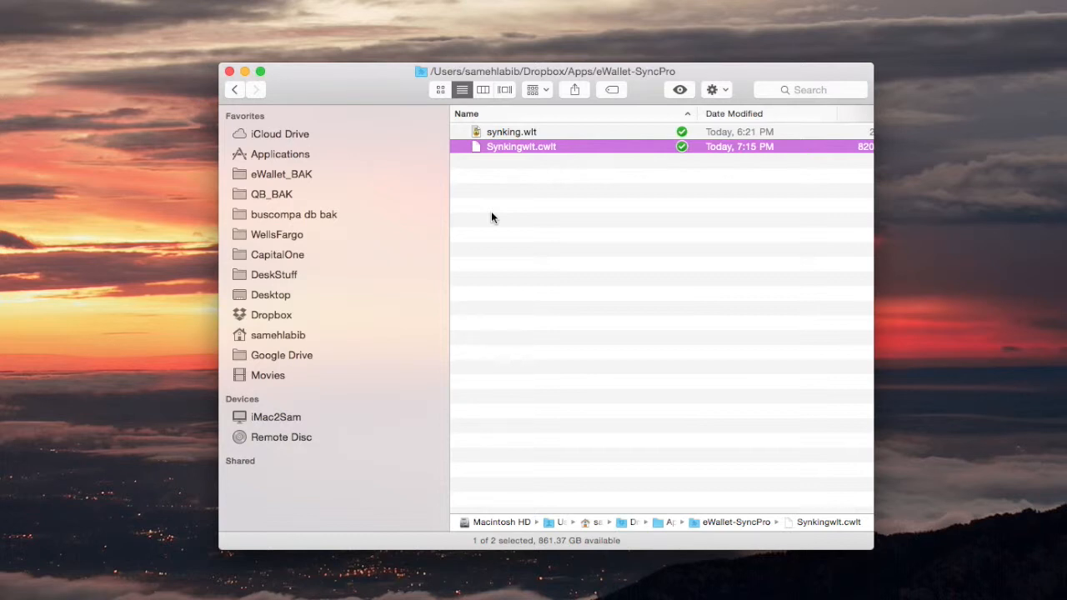
{"action": "mouse_move", "coordinate": [480, 237]}
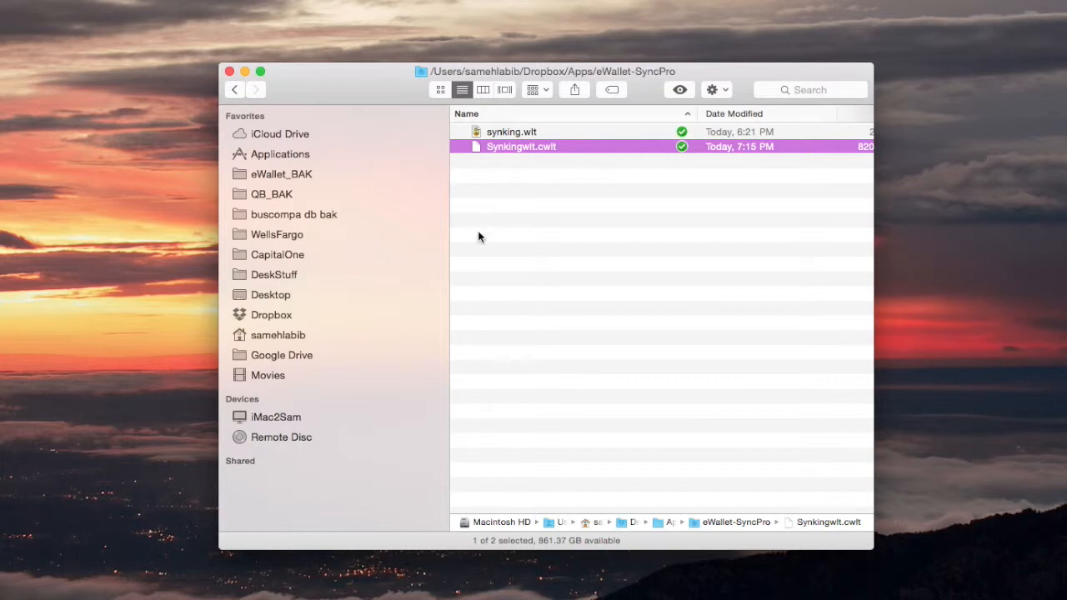
{"action": "mouse_move", "coordinate": [417, 473]}
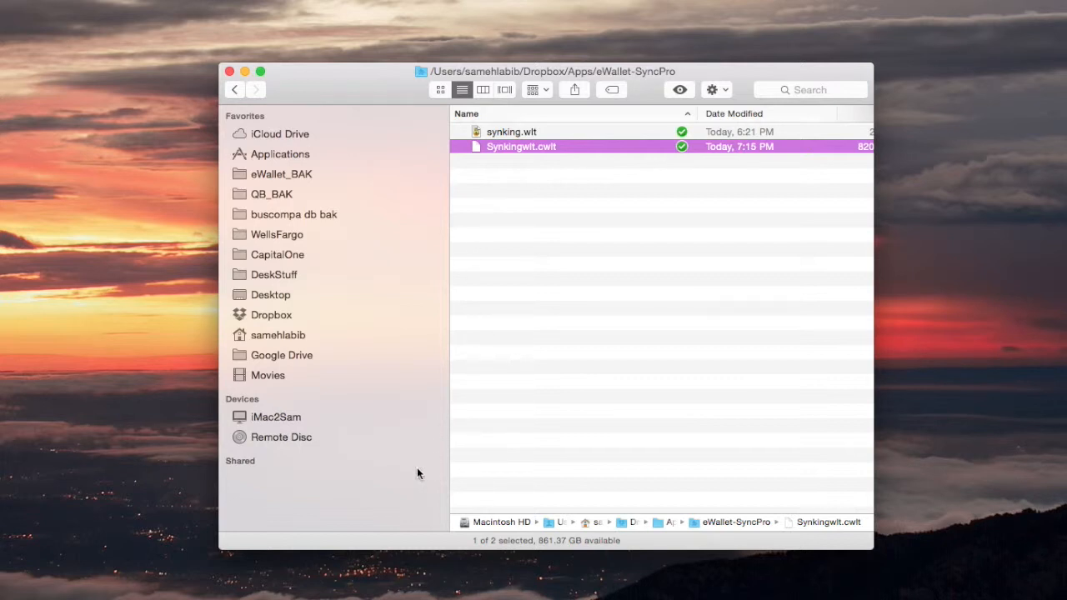
{"action": "mouse_move", "coordinate": [534, 334]}
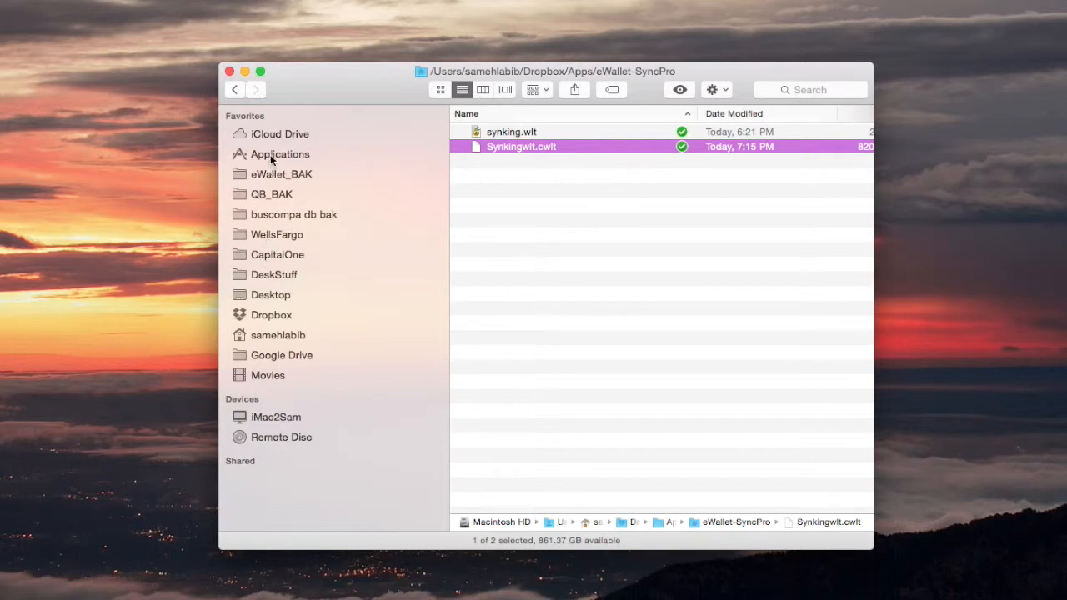
{"action": "mouse_move", "coordinate": [267, 275]}
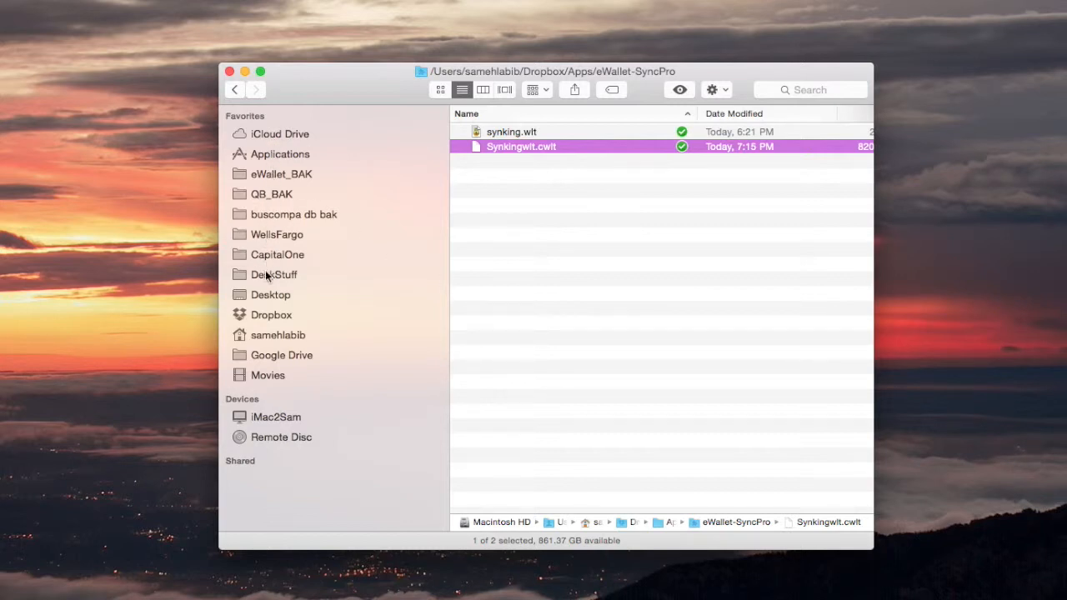
{"action": "mouse_move", "coordinate": [275, 304]}
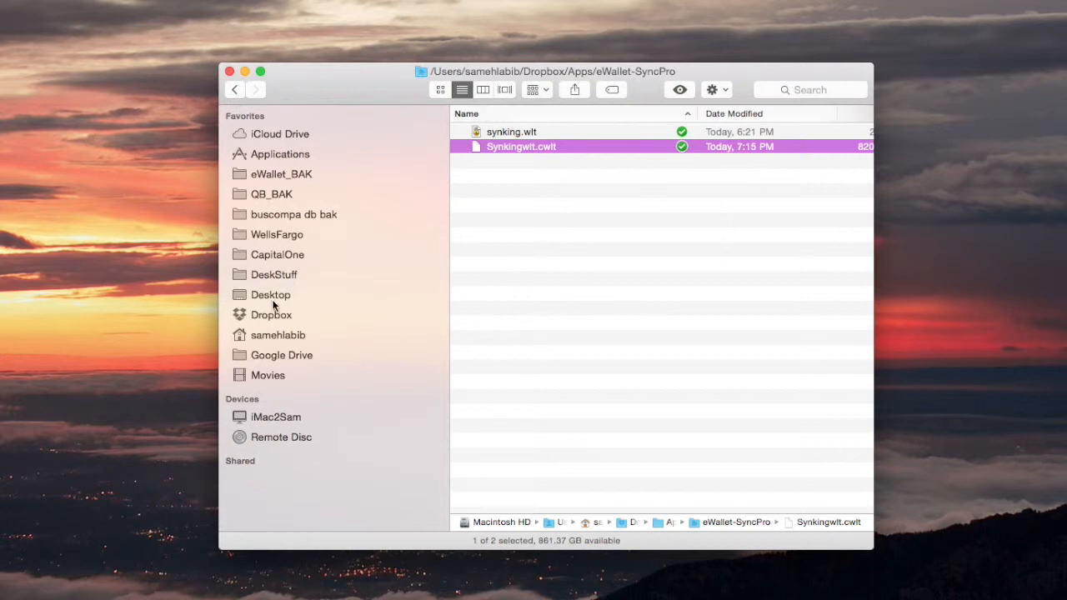
Peek inside eWallet_on_dropbox to see ewallet_dropbox.wlt, then reselect it in Dropbox
{"action": "left_click", "coordinate": [270, 313]}
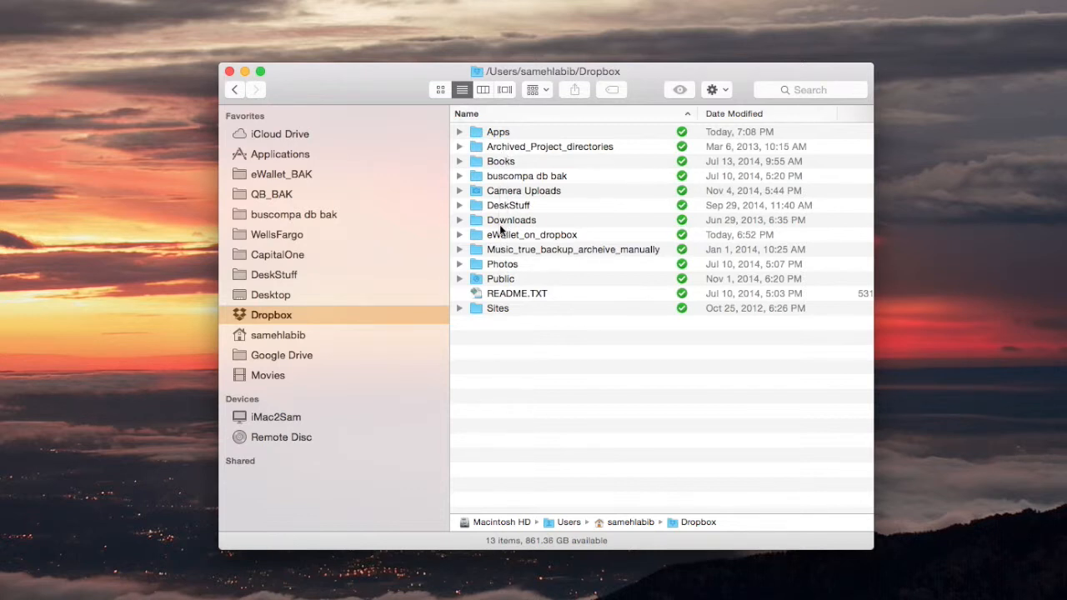
{"action": "left_click", "coordinate": [532, 233]}
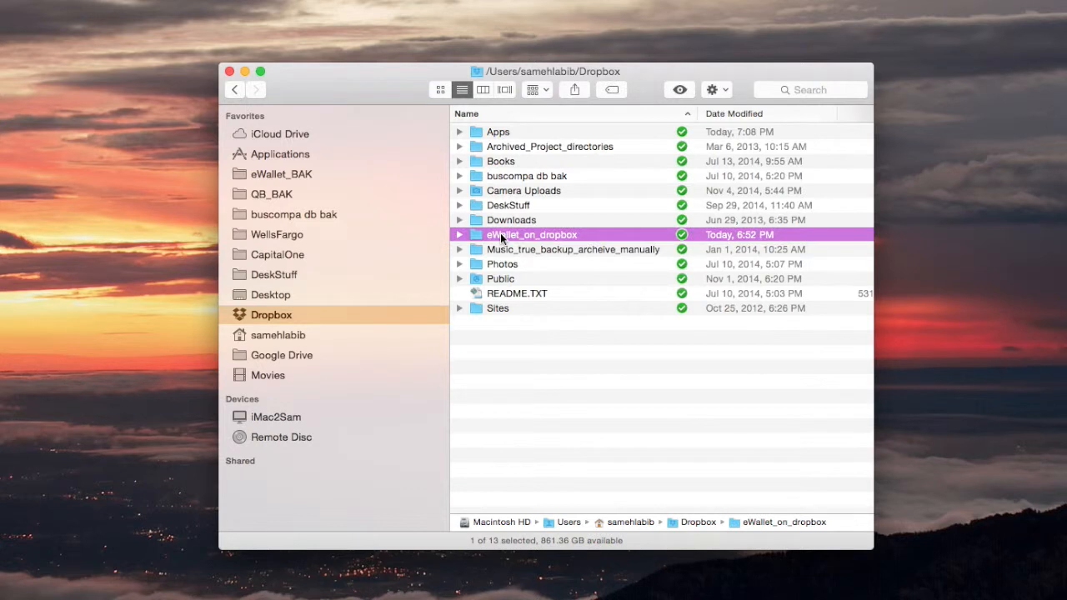
{"action": "double_click", "coordinate": [531, 234]}
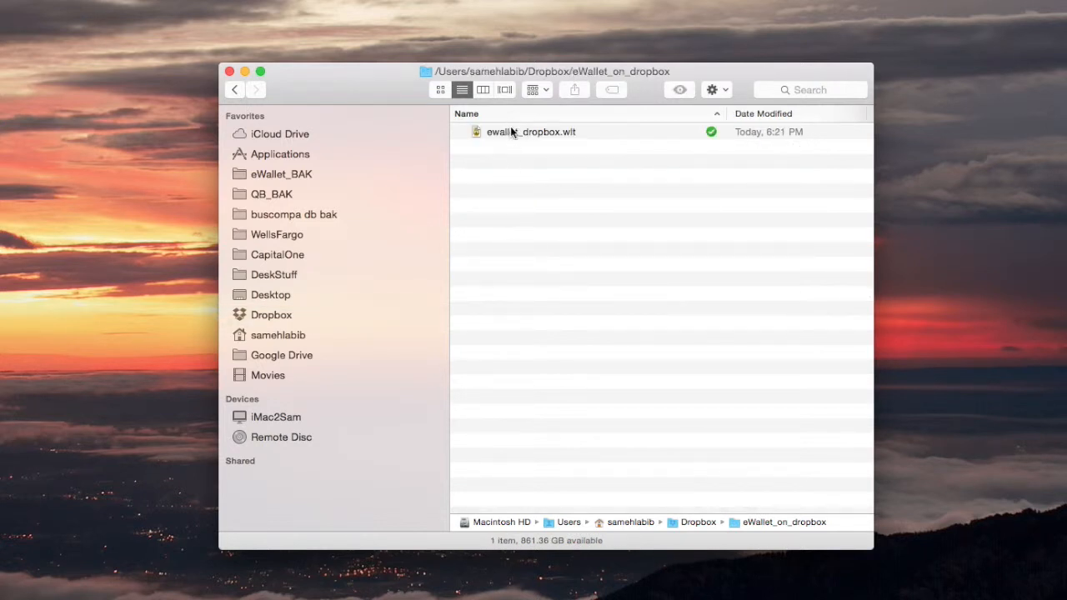
{"action": "left_click", "coordinate": [237, 90]}
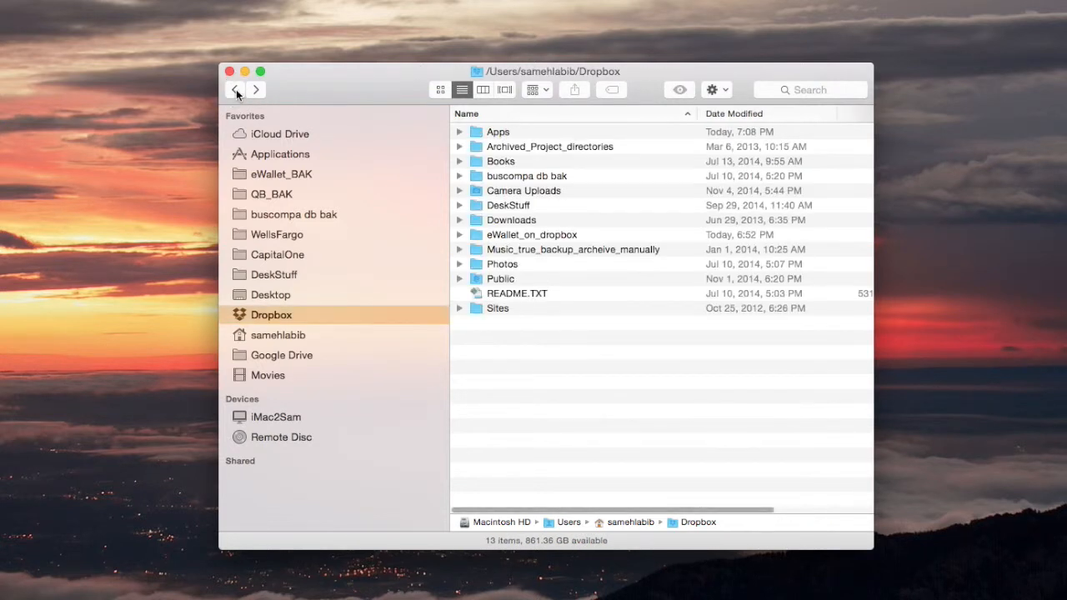
{"action": "left_click", "coordinate": [530, 233]}
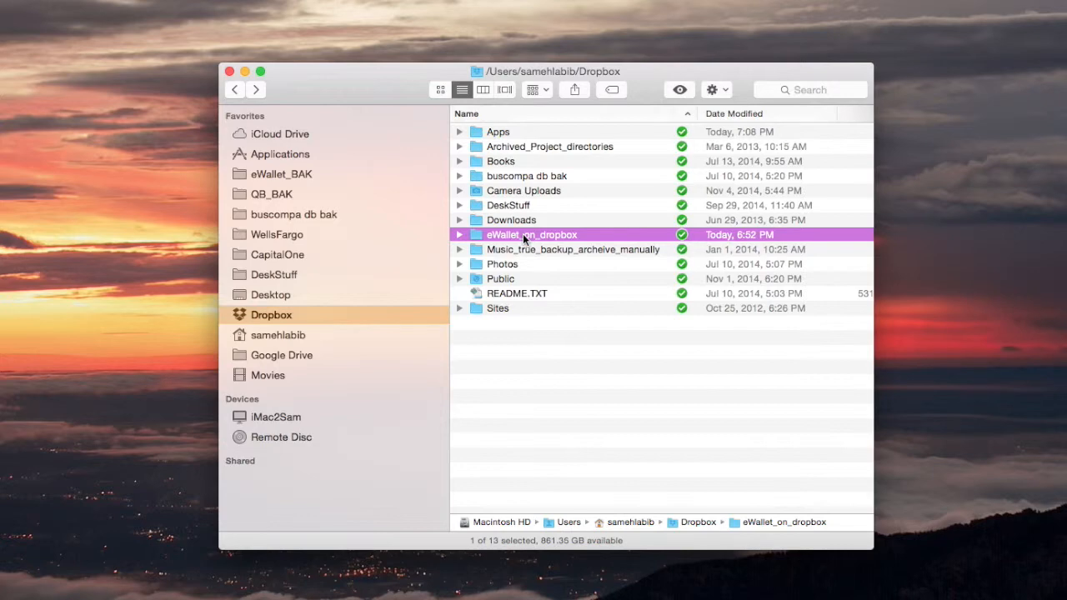
Move the eWallet_on_dropbox folder to the Trash via its context menu
{"action": "right_click", "coordinate": [530, 233]}
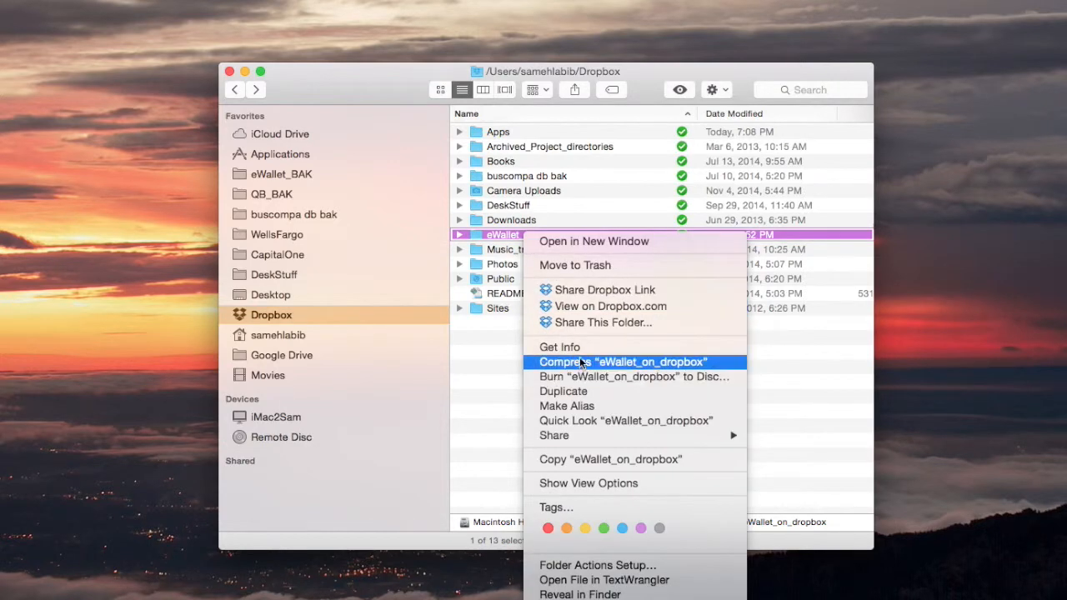
{"action": "mouse_move", "coordinate": [575, 265]}
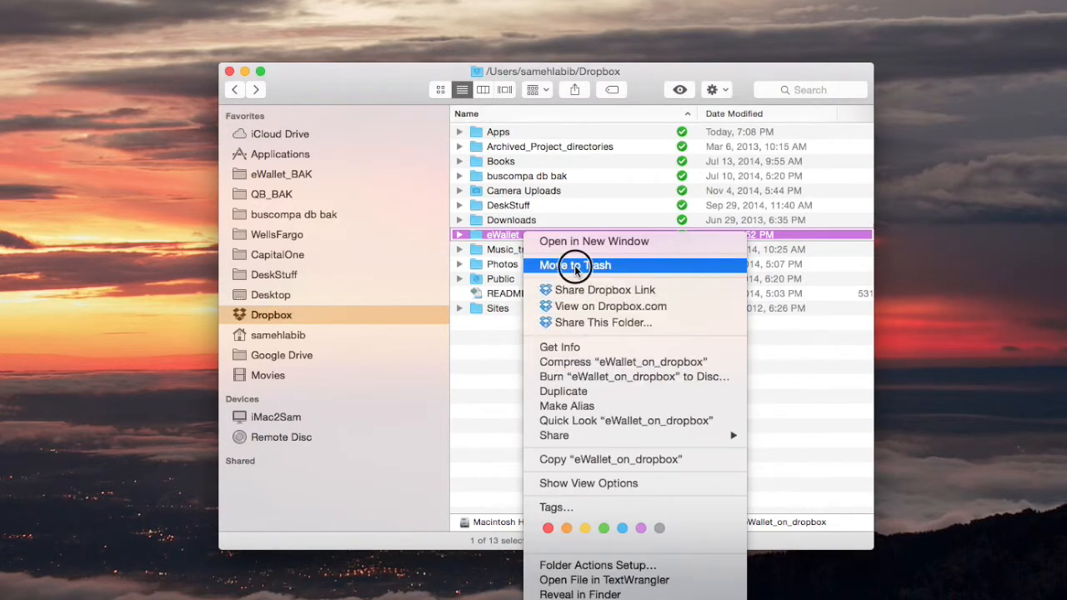
{"action": "left_click", "coordinate": [574, 265]}
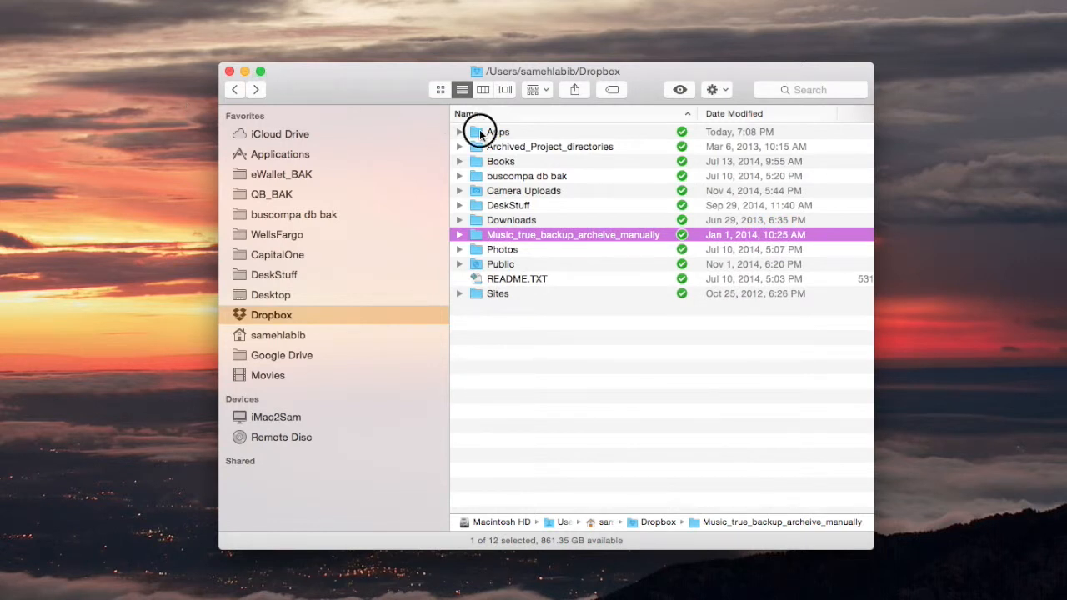
Reopen Apps > eWallet-SyncPro to show synking.wlt and Synkingwlt.cwlt
{"action": "double_click", "coordinate": [490, 132]}
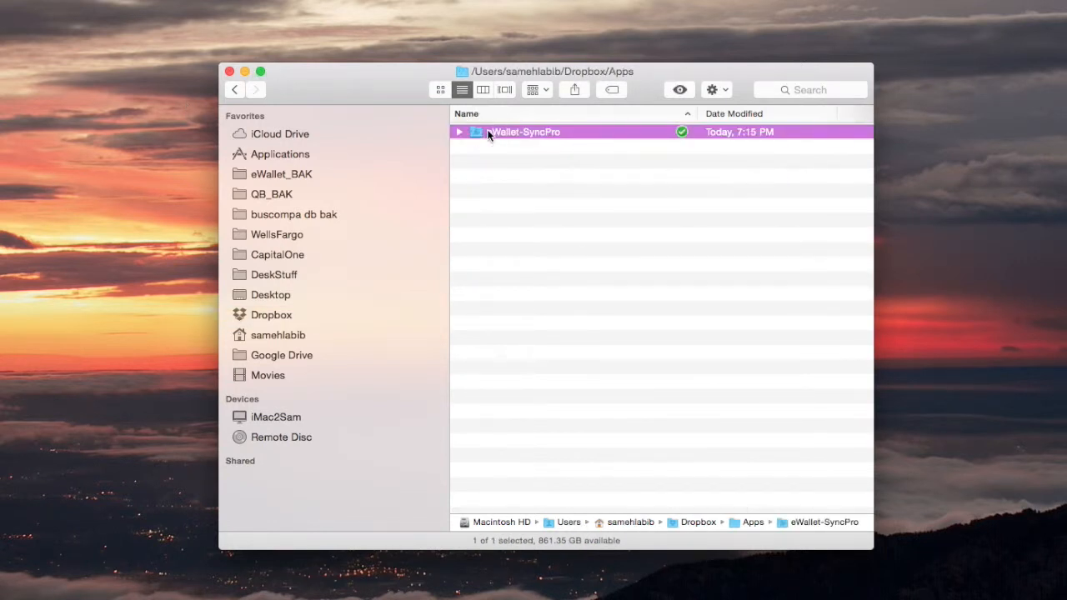
{"action": "double_click", "coordinate": [524, 131]}
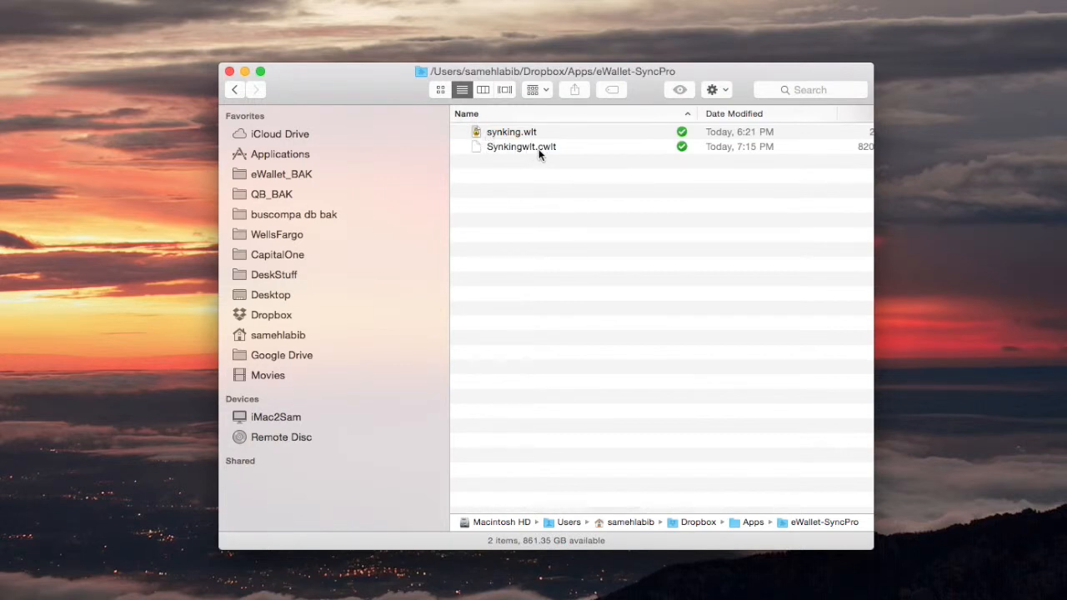
{"action": "mouse_move", "coordinate": [531, 167]}
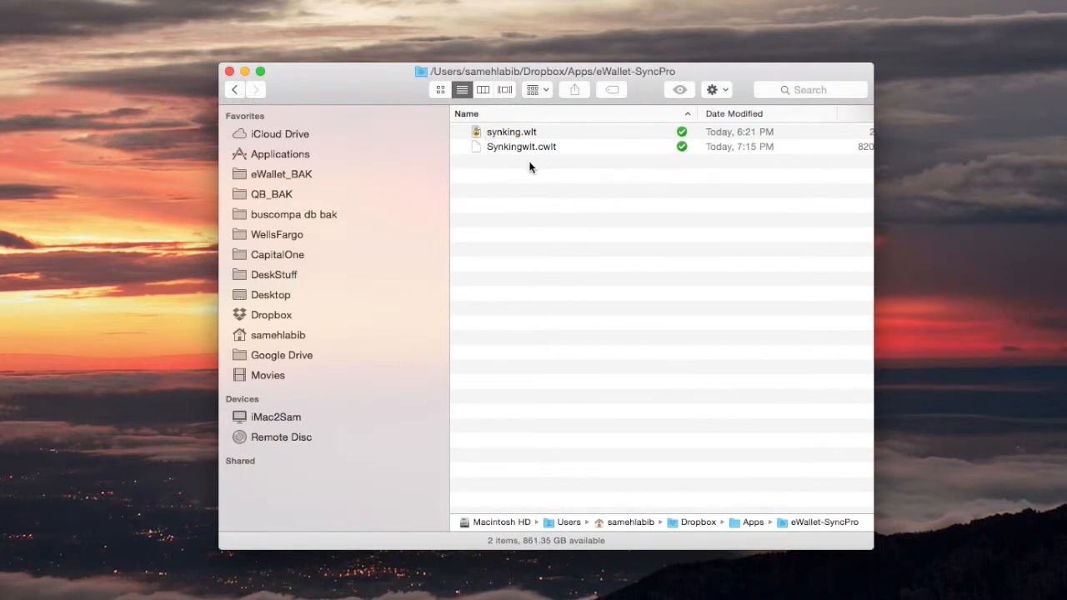
{"action": "mouse_move", "coordinate": [586, 79]}
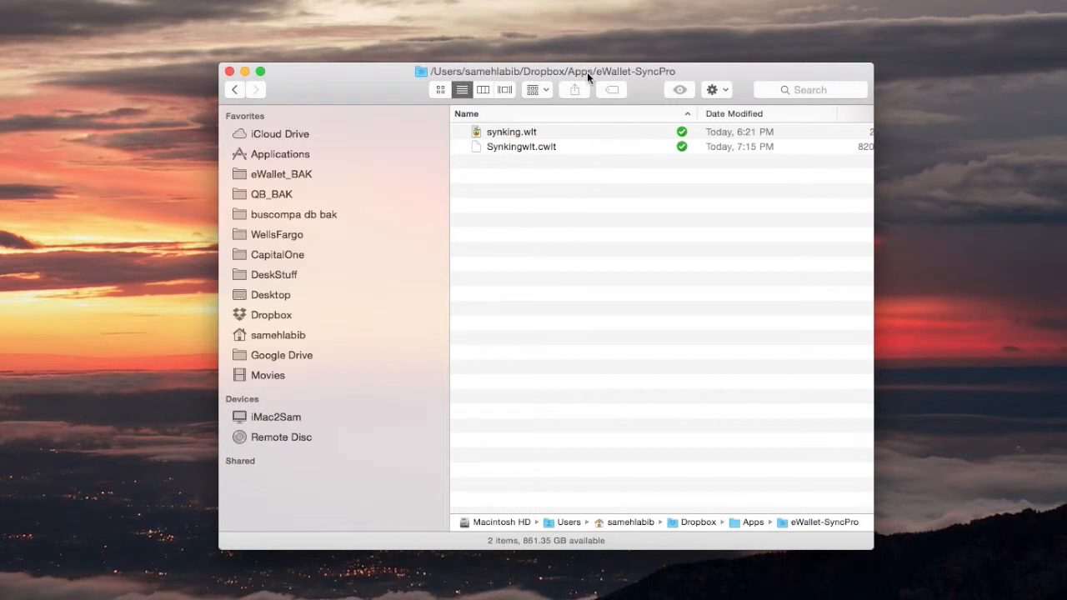
{"action": "mouse_move", "coordinate": [575, 80]}
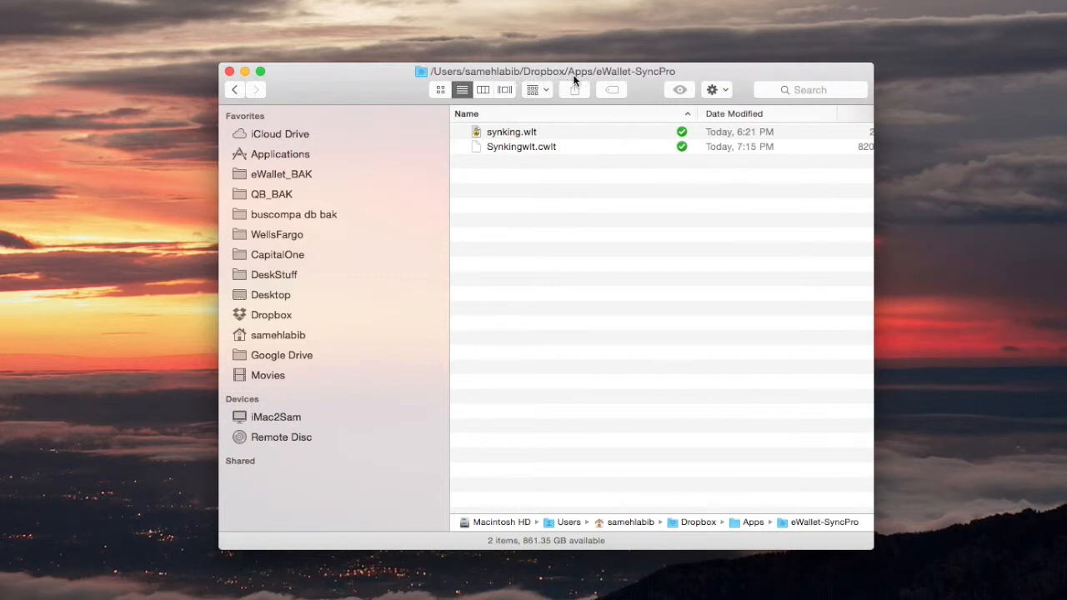
{"action": "mouse_move", "coordinate": [670, 80]}
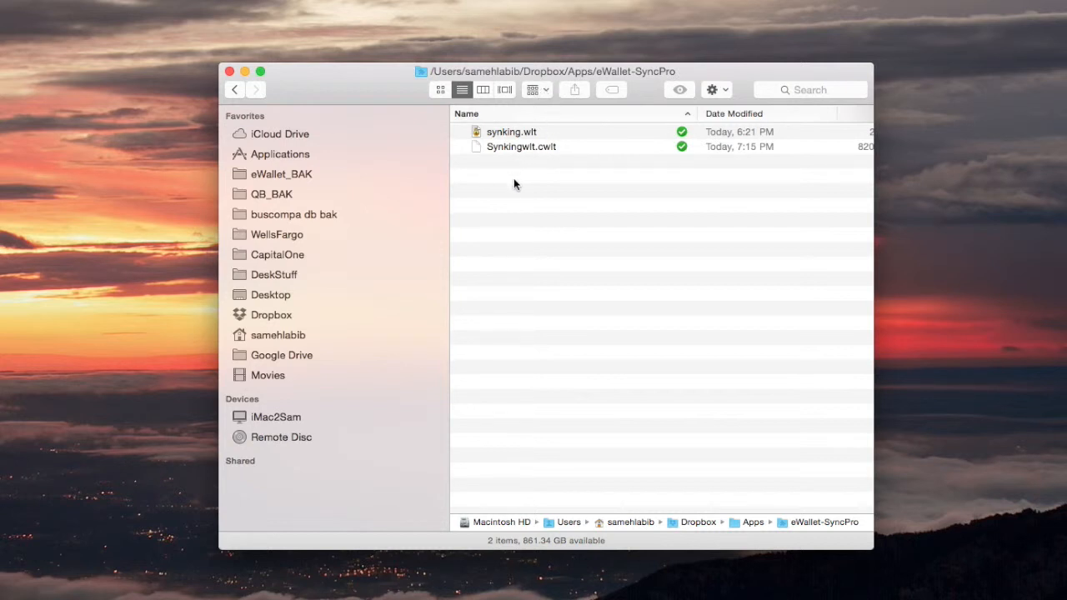
{"action": "mouse_move", "coordinate": [497, 230]}
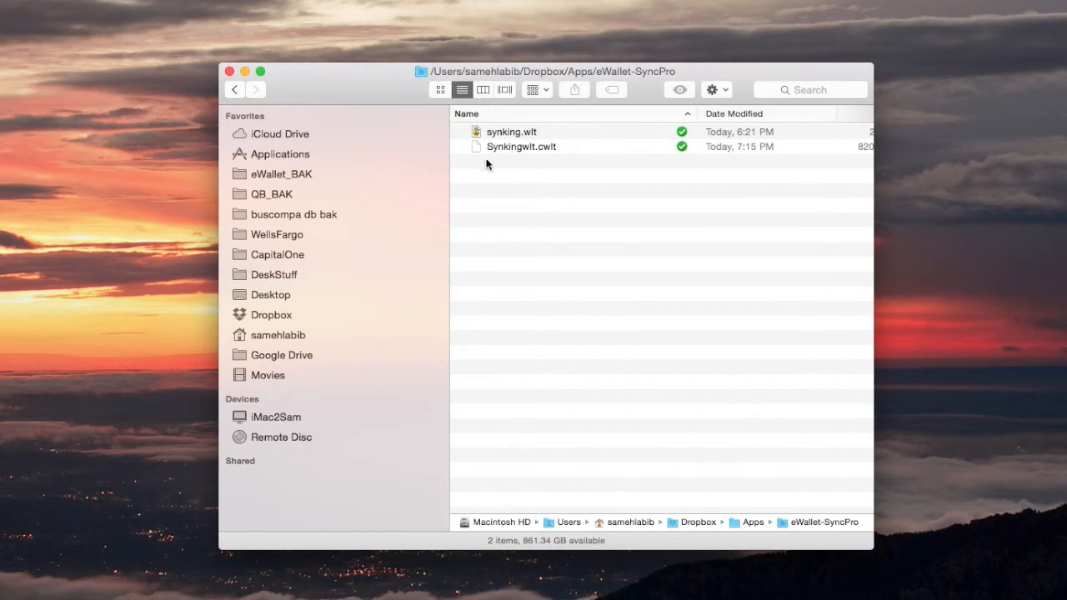
{"action": "mouse_move", "coordinate": [543, 153]}
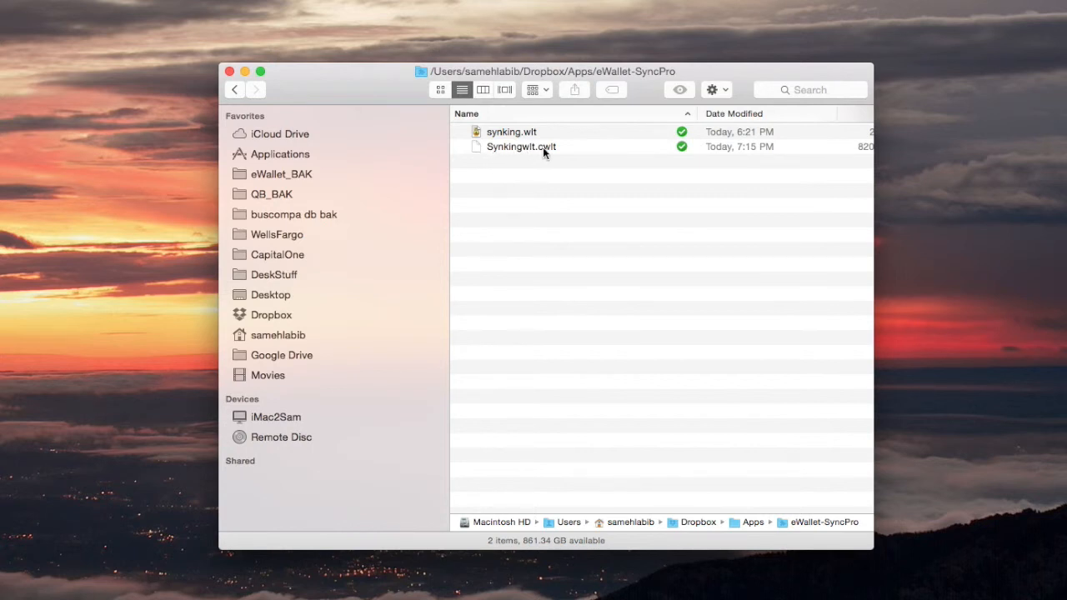
{"action": "mouse_move", "coordinate": [552, 160]}
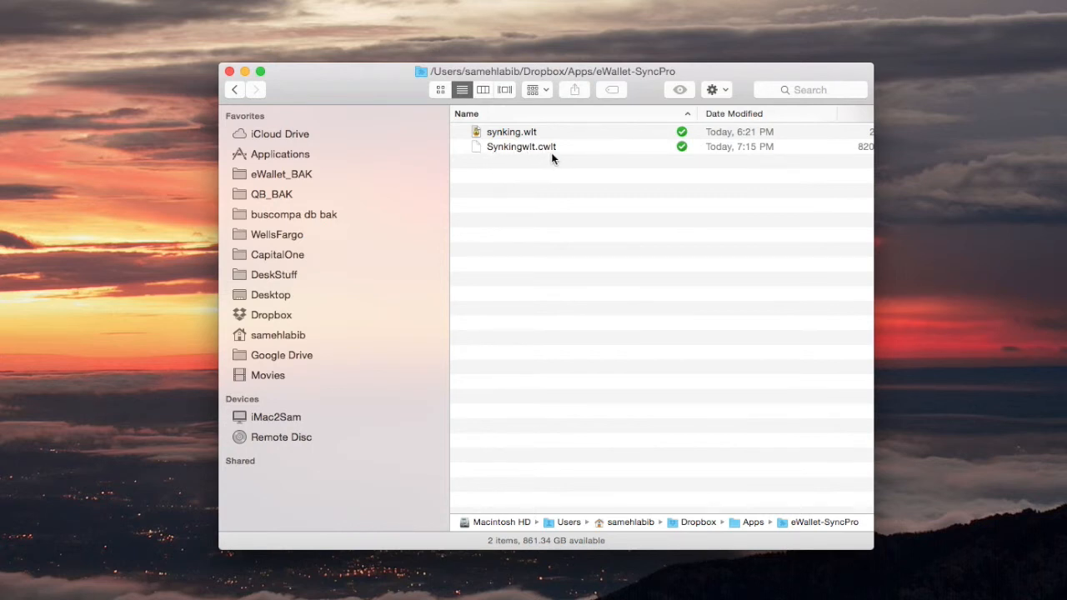
{"action": "mouse_move", "coordinate": [504, 157]}
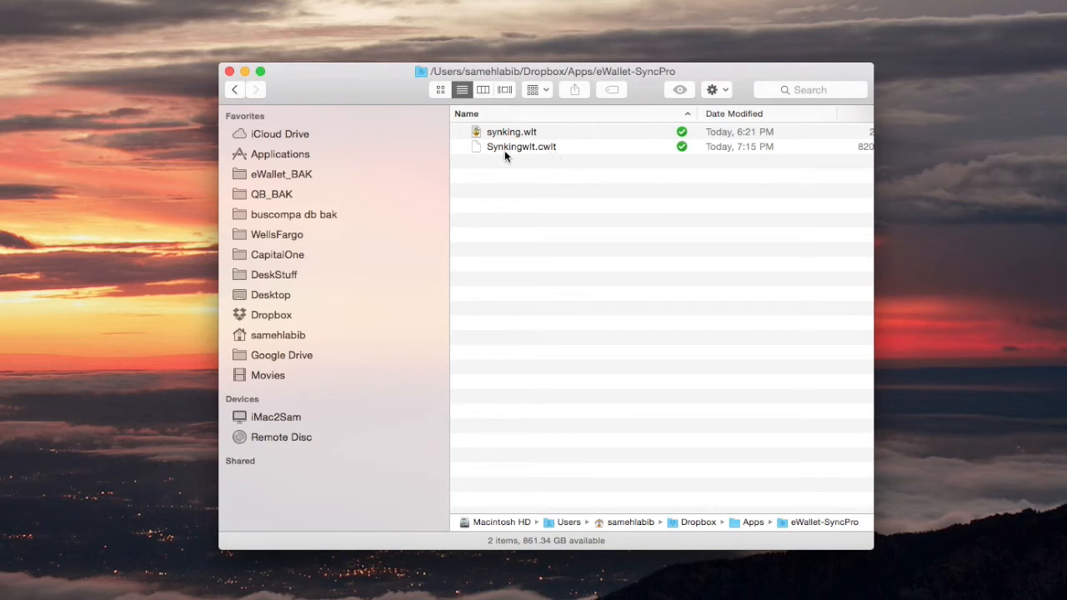
{"action": "mouse_move", "coordinate": [492, 159]}
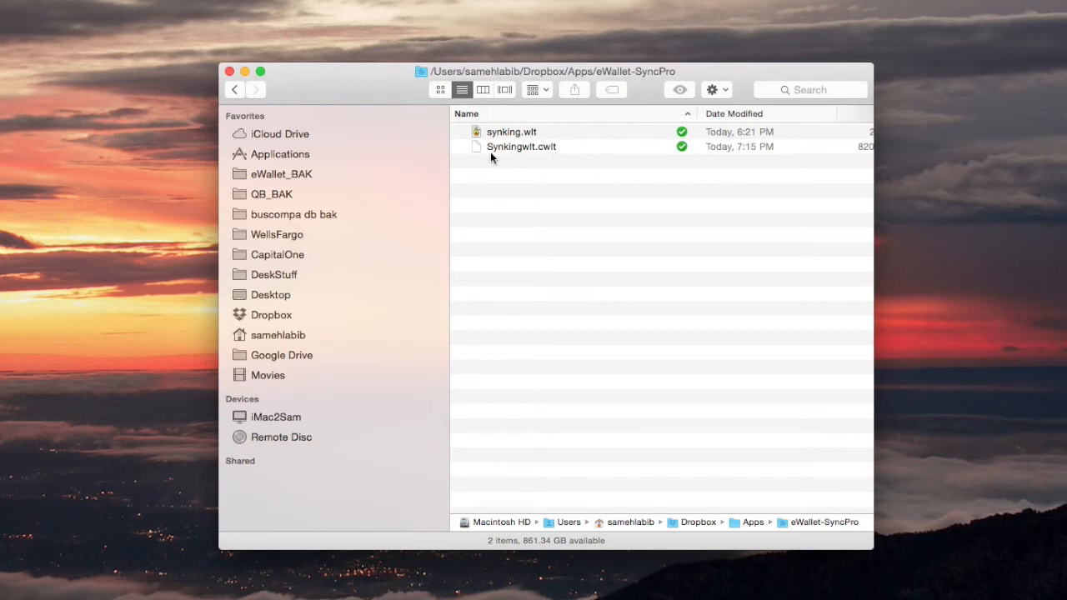
{"action": "mouse_move", "coordinate": [310, 191]}
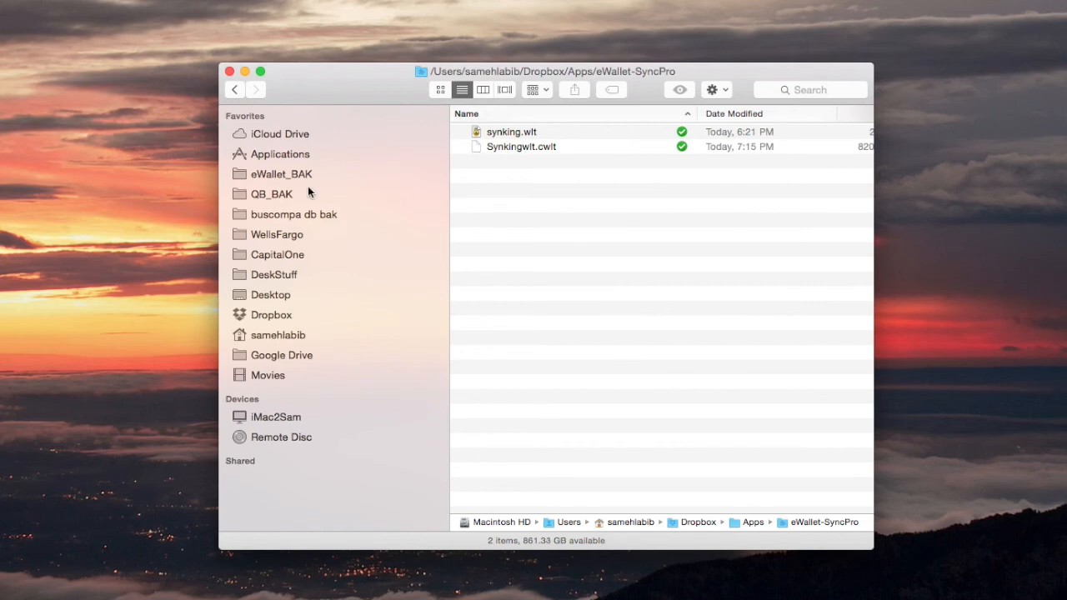